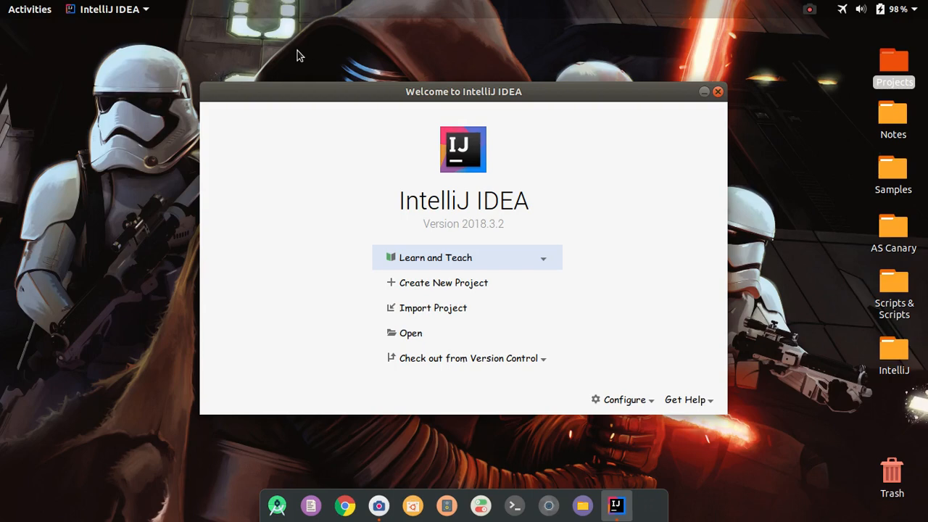
pyautogui.moveTo(504, 88)
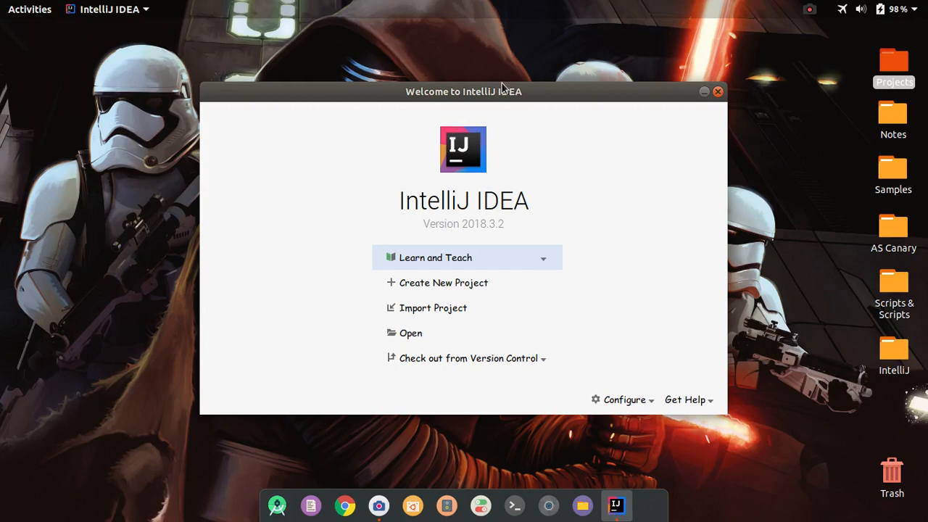
pyautogui.moveTo(502, 97)
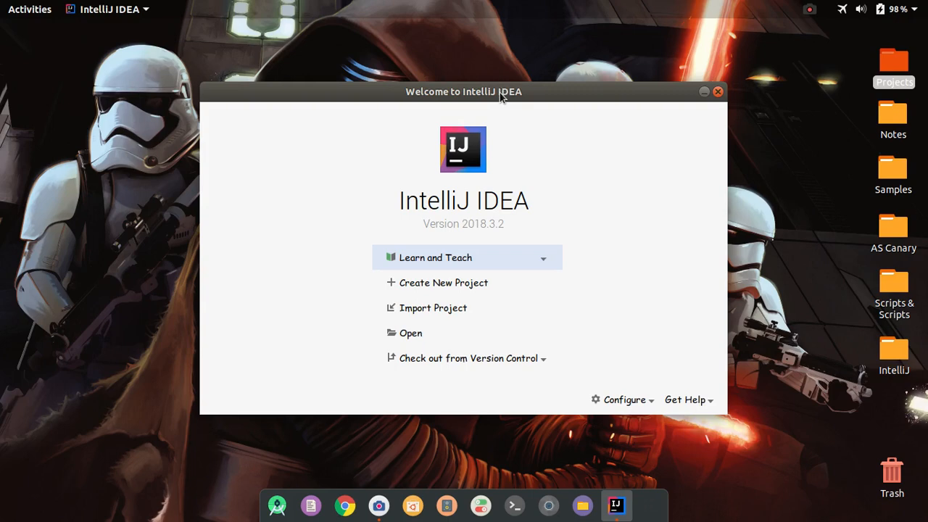
pyautogui.moveTo(551, 179)
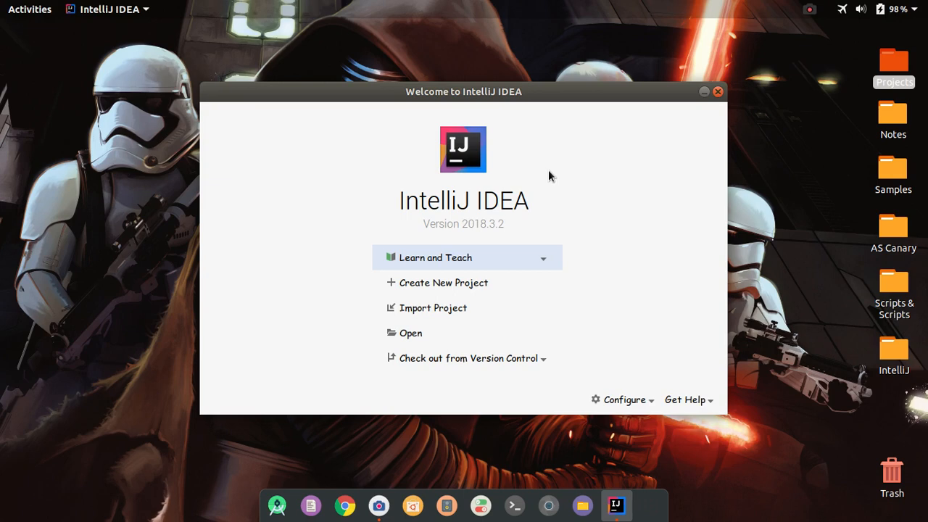
pyautogui.moveTo(542, 177)
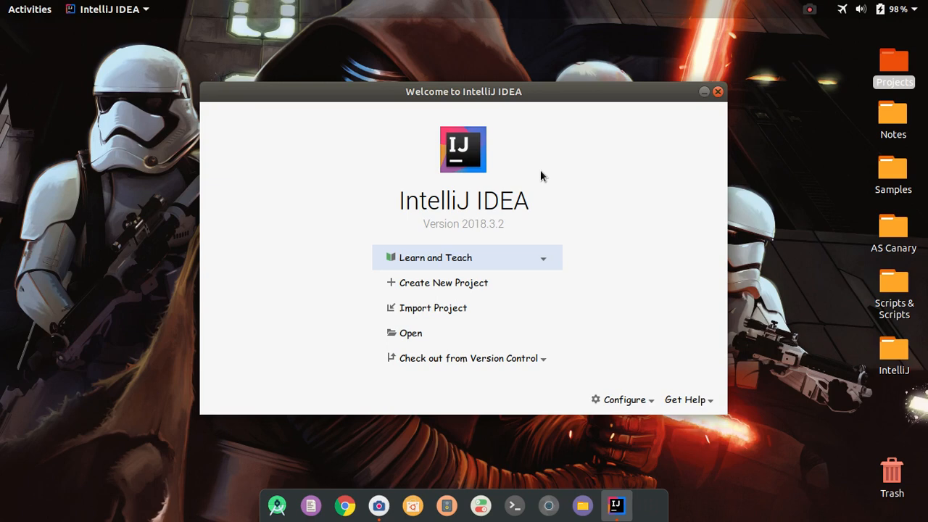
pyautogui.moveTo(479, 160)
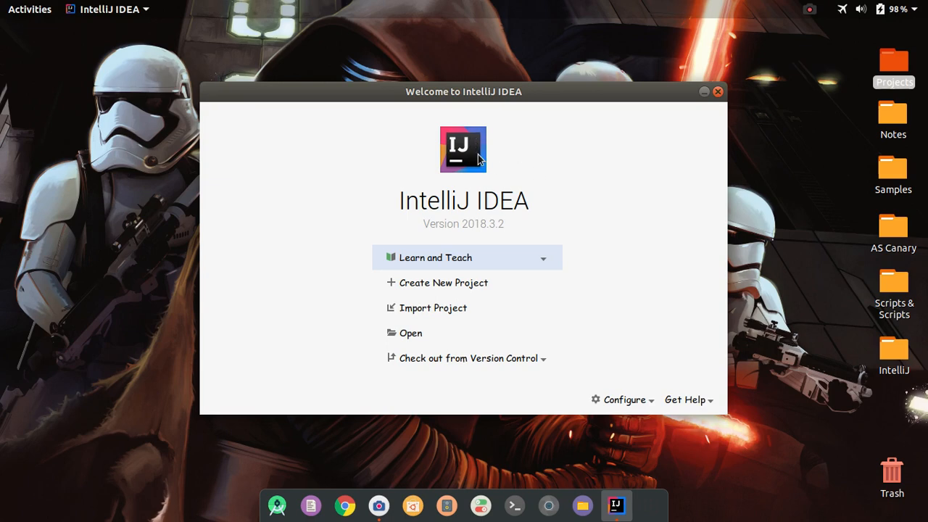
pyautogui.moveTo(544, 174)
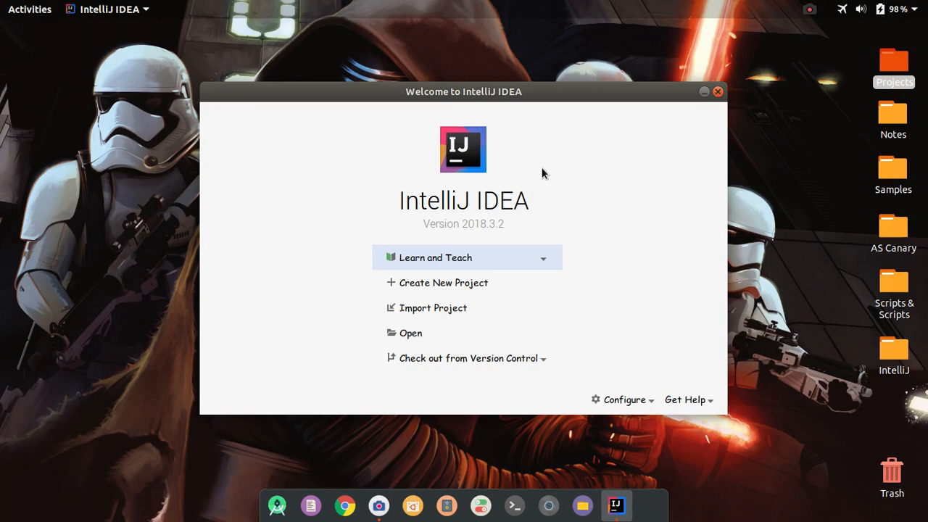
pyautogui.moveTo(528, 187)
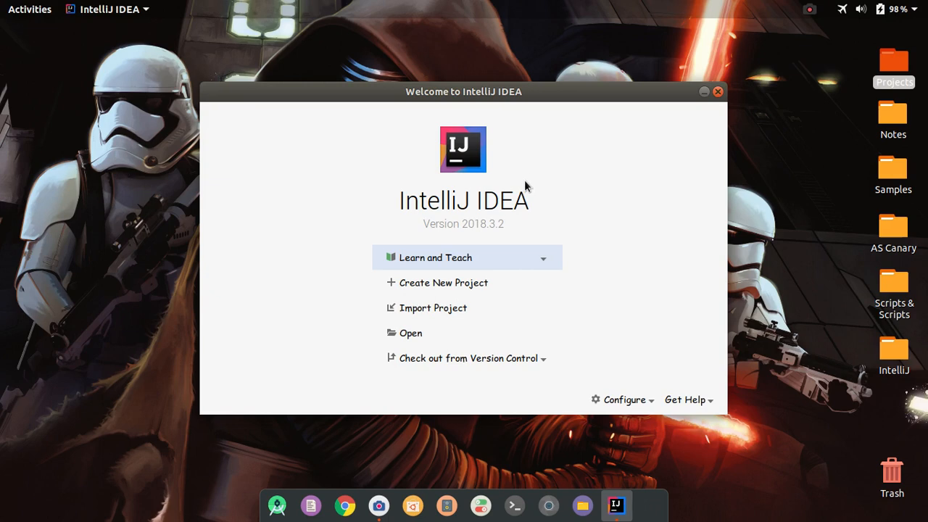
pyautogui.moveTo(225, 65)
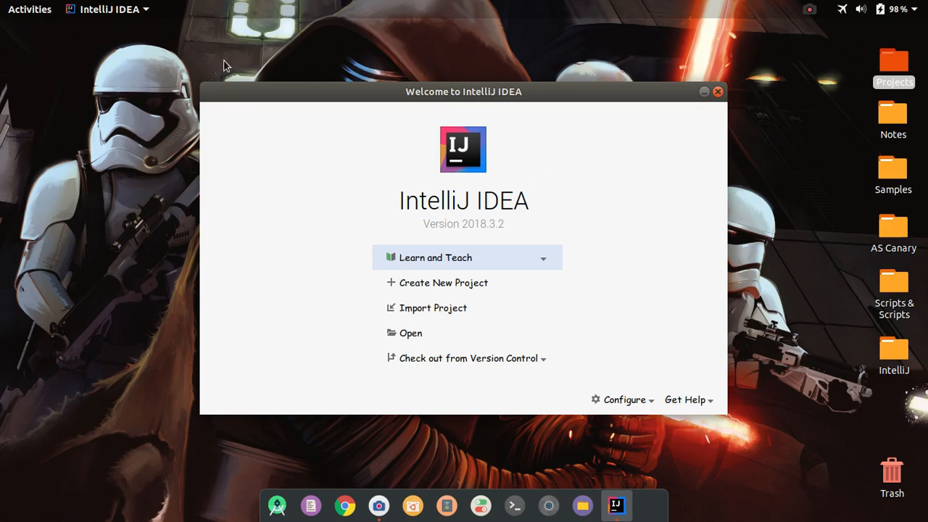
pyautogui.moveTo(693, 245)
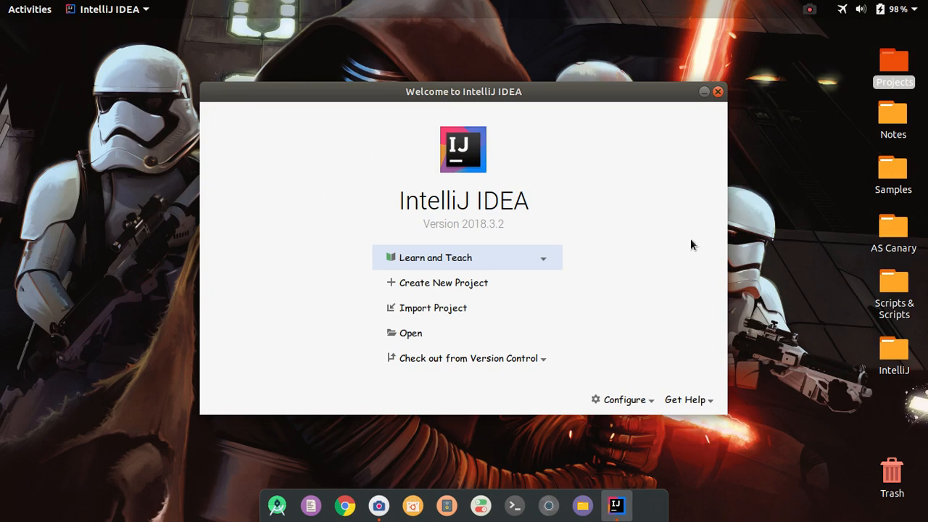
pyautogui.moveTo(410, 130)
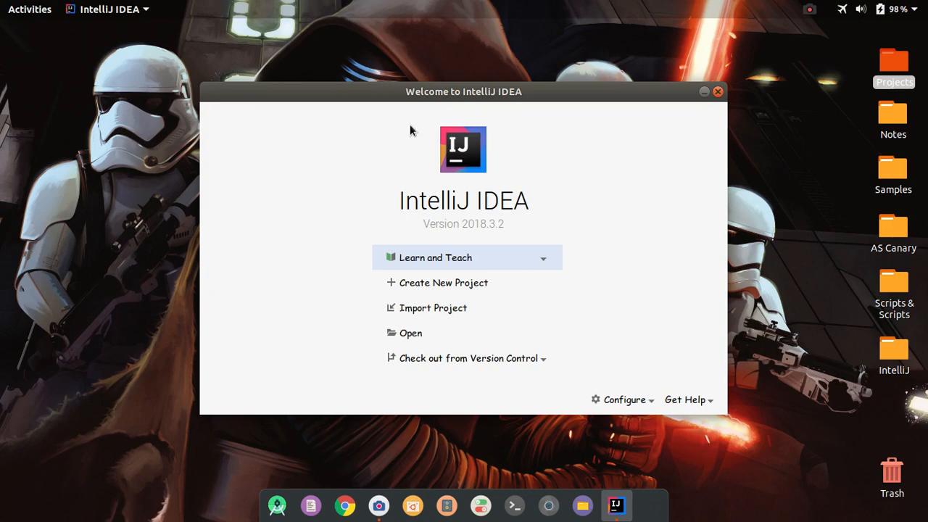
pyautogui.moveTo(493, 225)
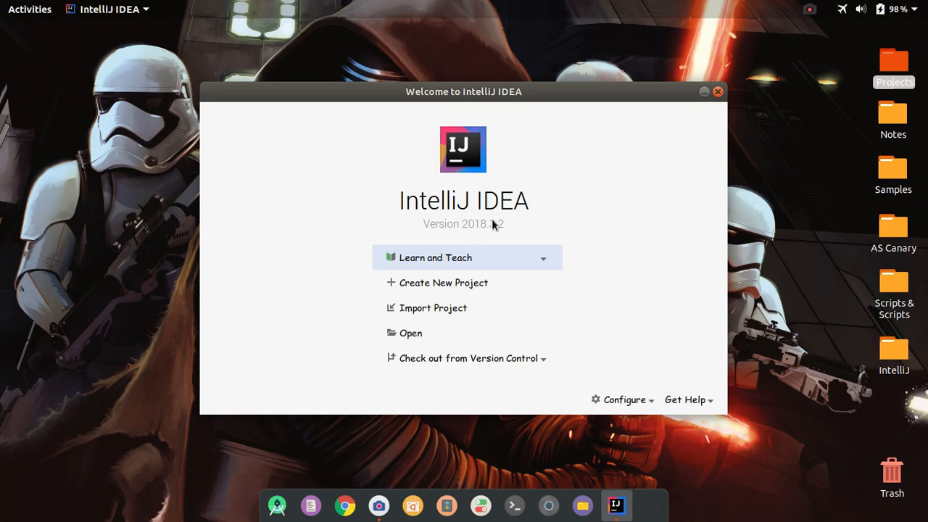
pyautogui.moveTo(511, 228)
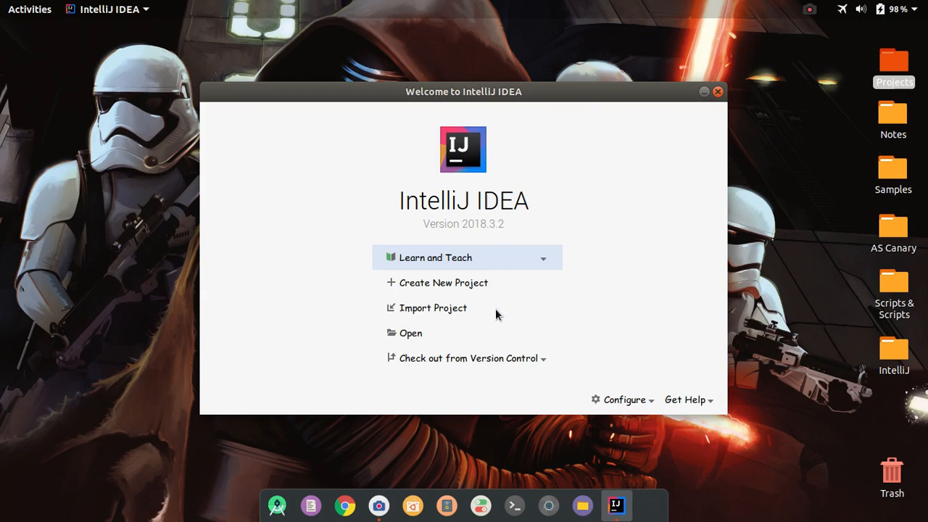
pyautogui.moveTo(541, 261)
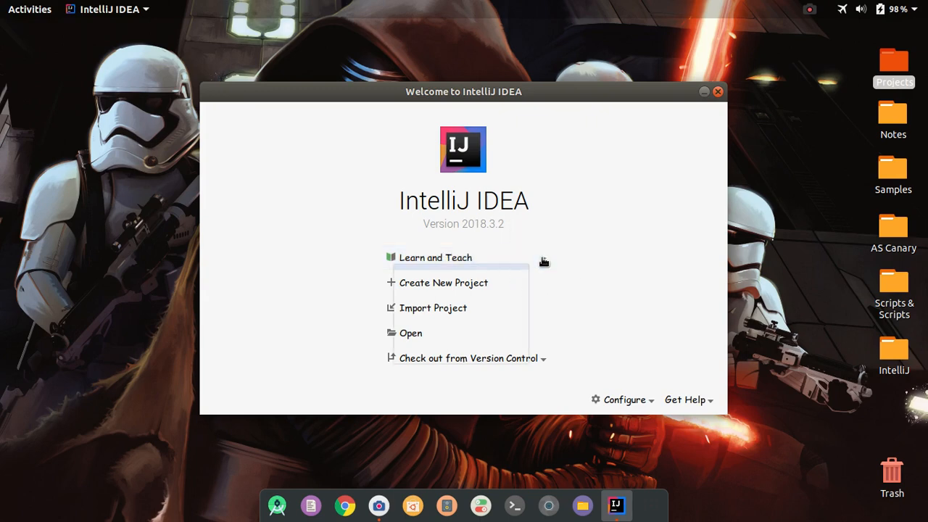
# Start a new project and view the Java and JavaFX project templates.
pyautogui.click(435, 258)
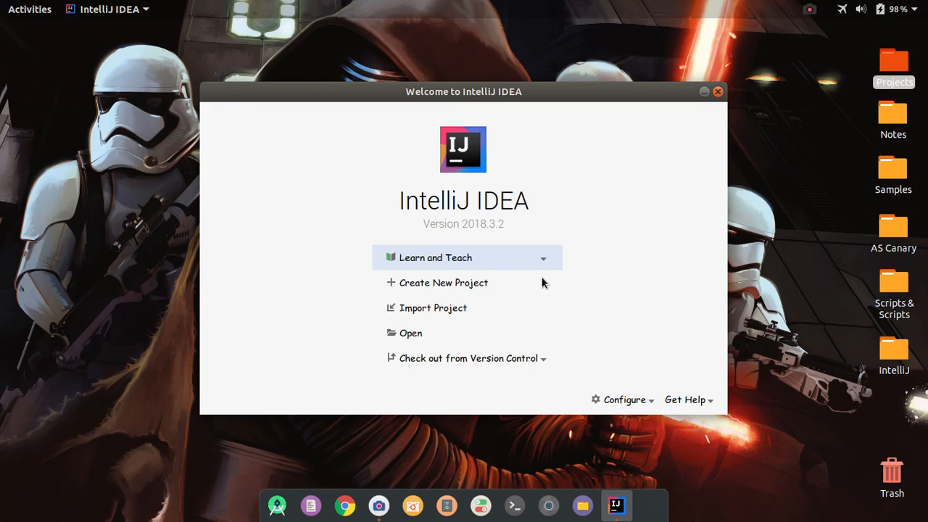
pyautogui.click(443, 283)
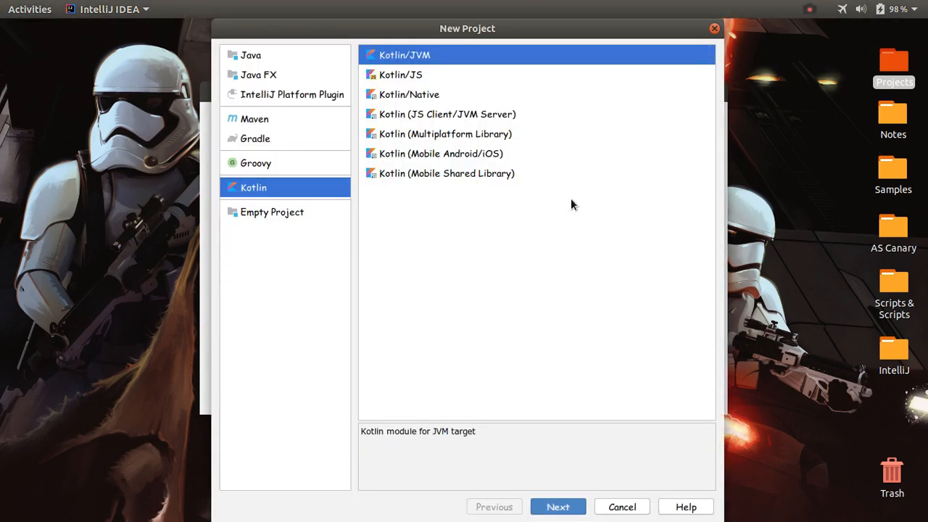
pyautogui.moveTo(519, 118)
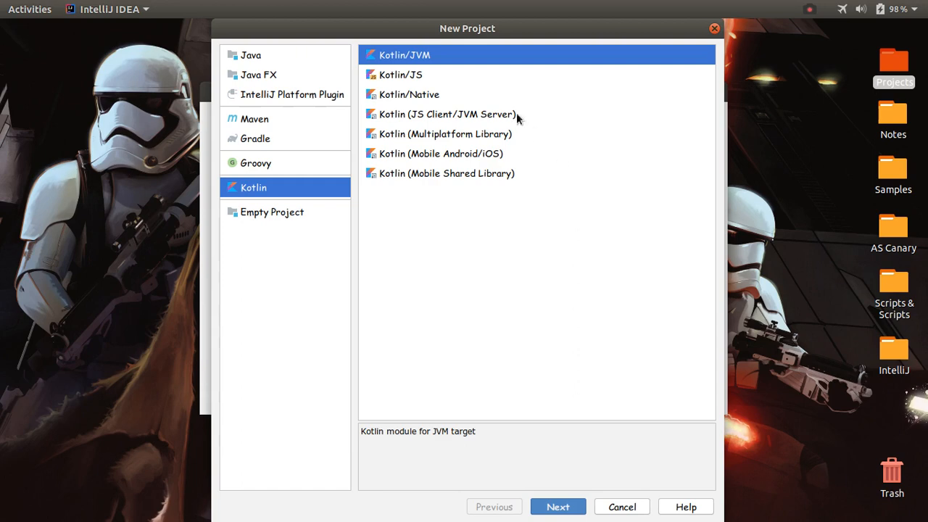
pyautogui.click(251, 55)
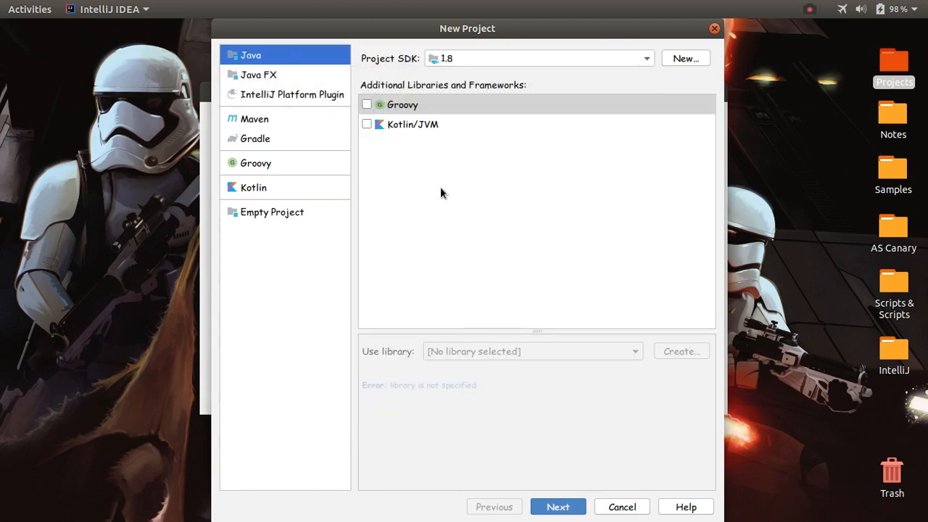
pyautogui.click(259, 75)
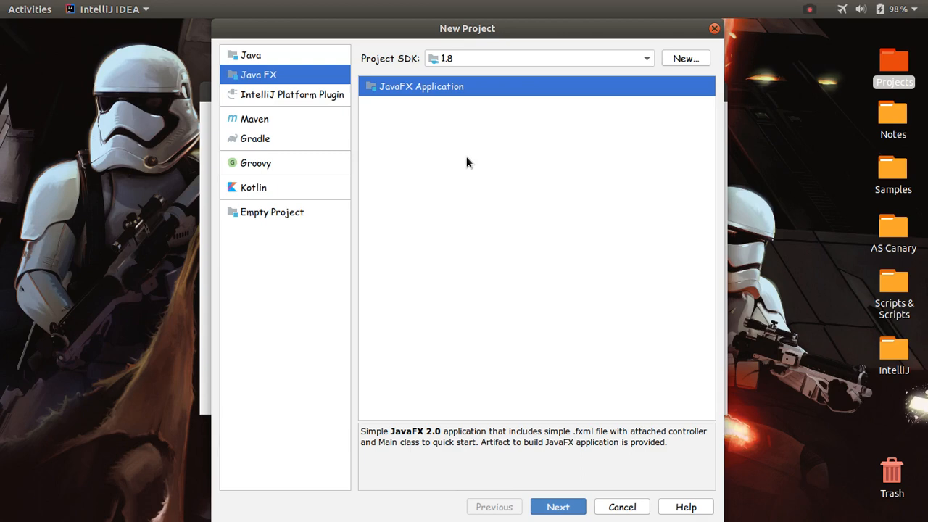
pyautogui.moveTo(458, 166)
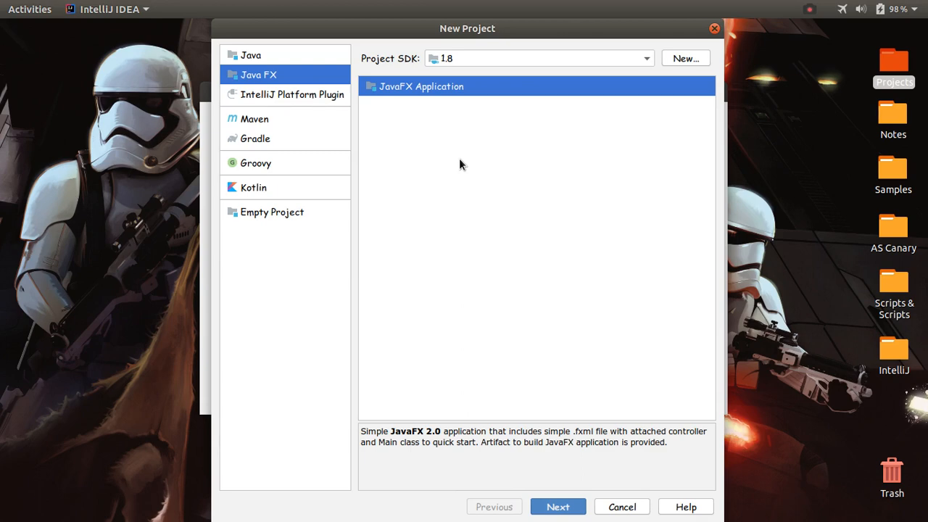
pyautogui.moveTo(490, 124)
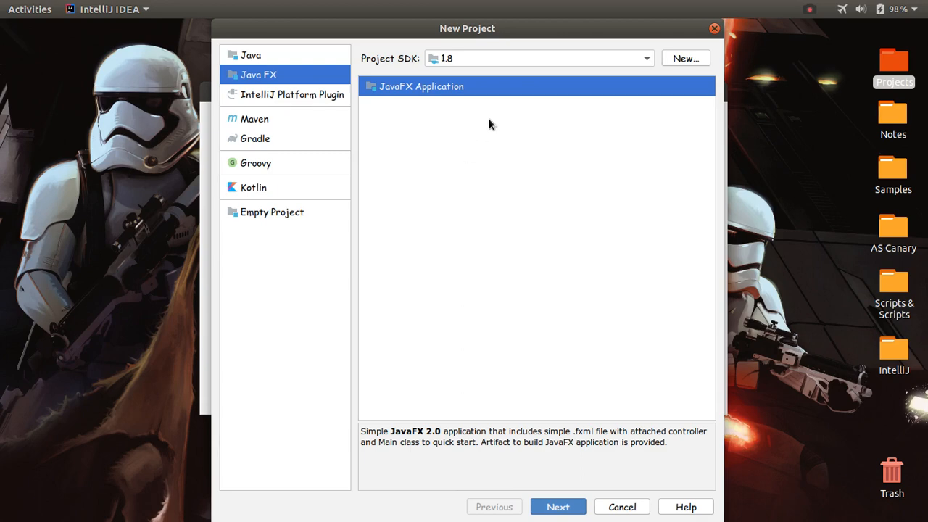
pyautogui.moveTo(374, 101)
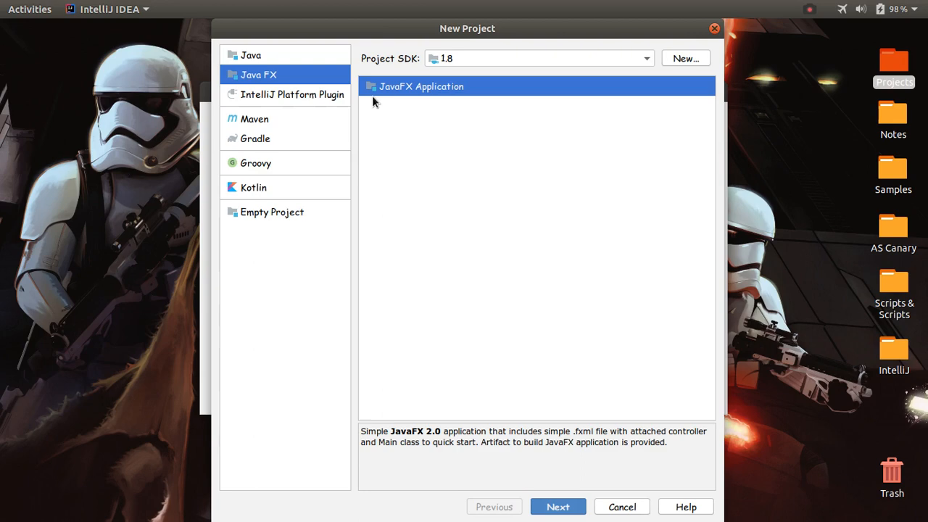
pyautogui.moveTo(288, 157)
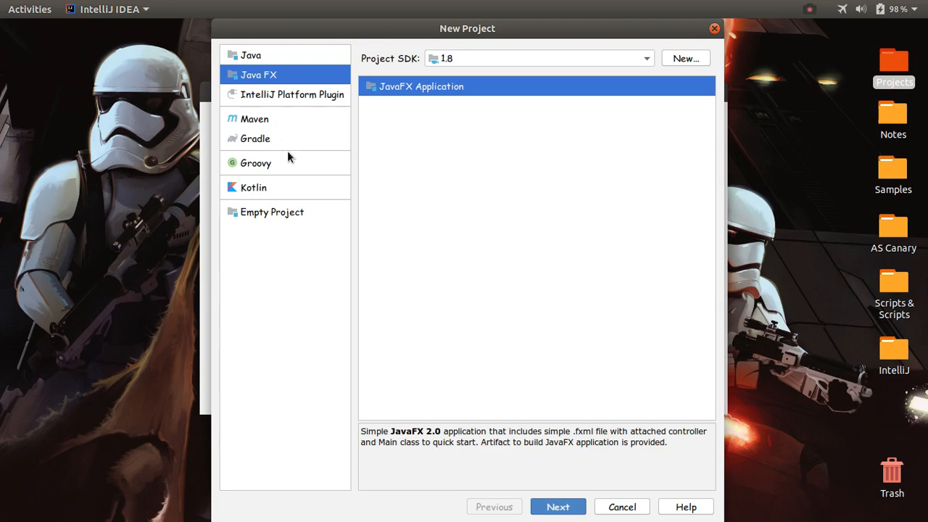
# Browse the Kotlin/JS, Native, Multiplatform and Mobile templates, then continue with Kotlin/JVM.
pyautogui.click(253, 187)
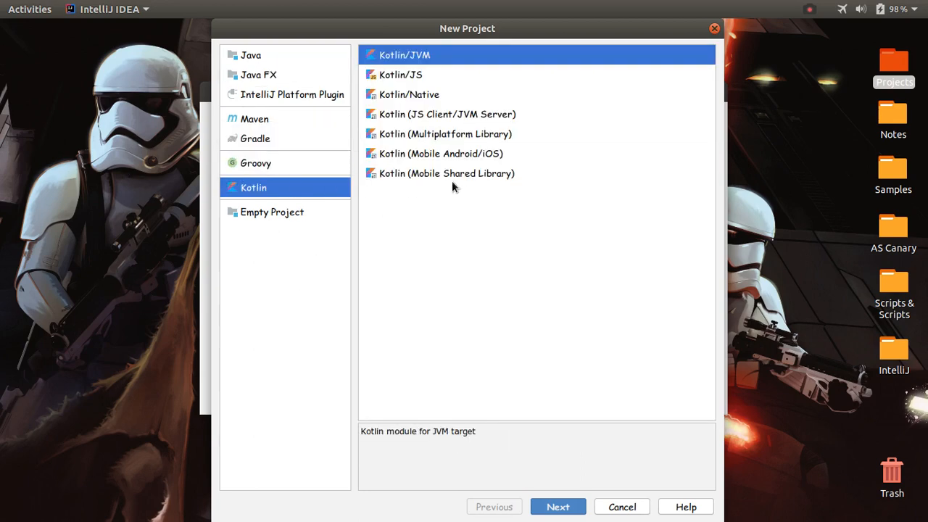
pyautogui.moveTo(365, 111)
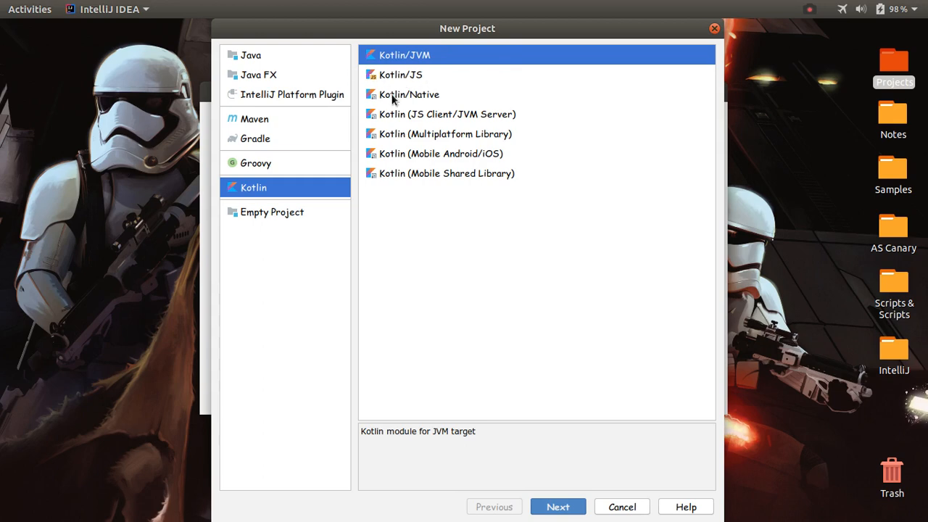
pyautogui.moveTo(426, 82)
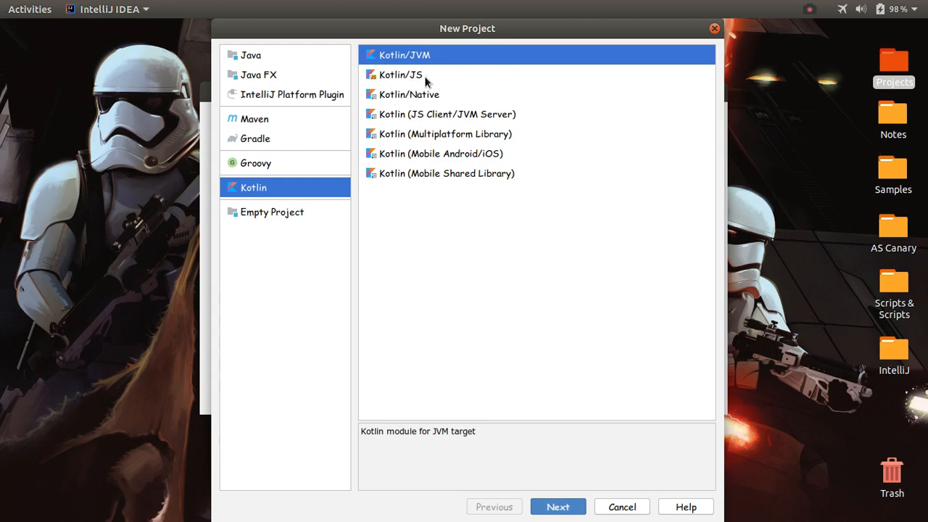
pyautogui.moveTo(434, 95)
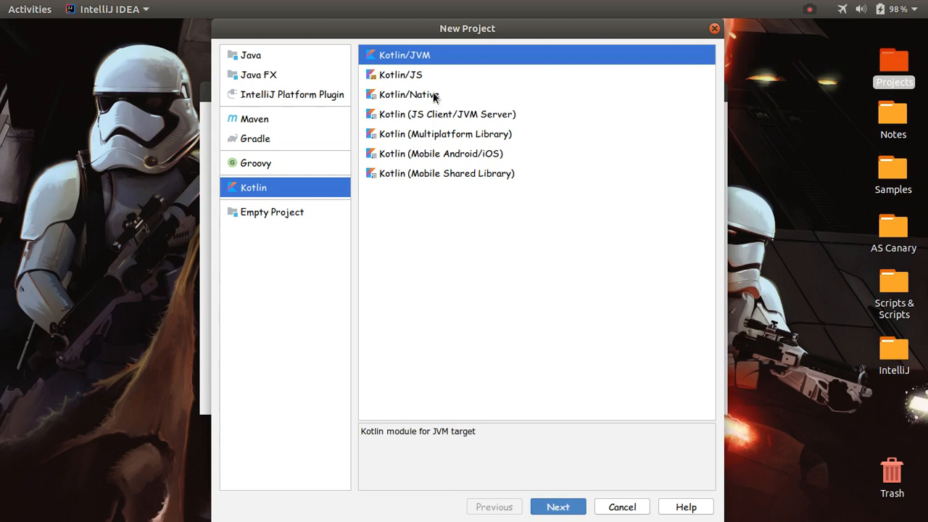
pyautogui.moveTo(443, 58)
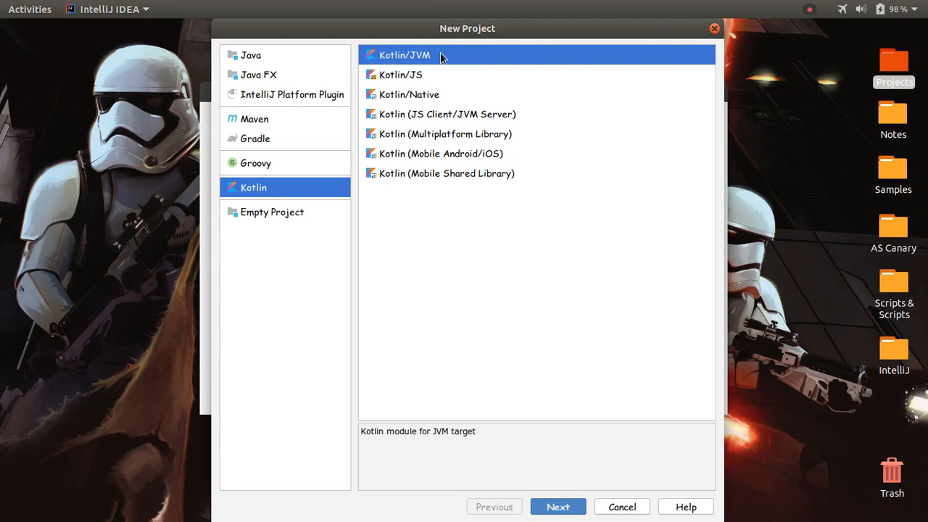
pyautogui.moveTo(425, 92)
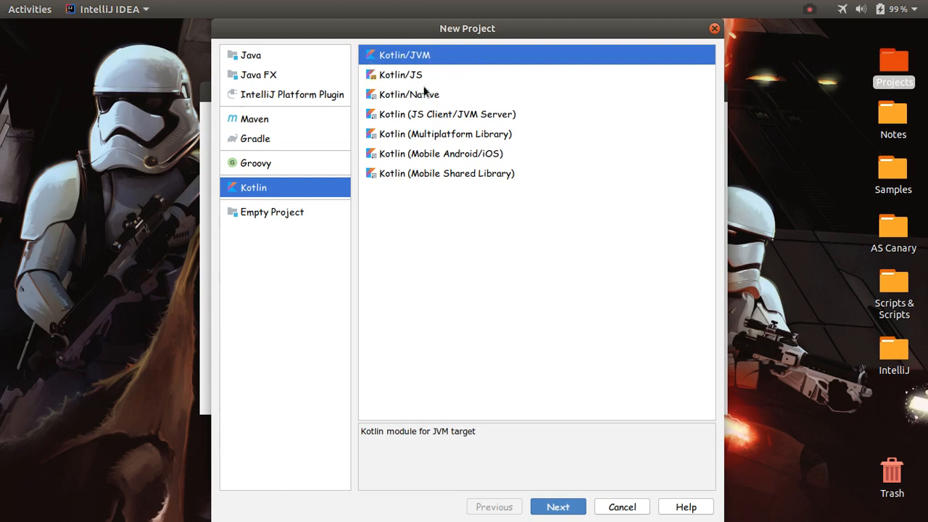
pyautogui.click(400, 74)
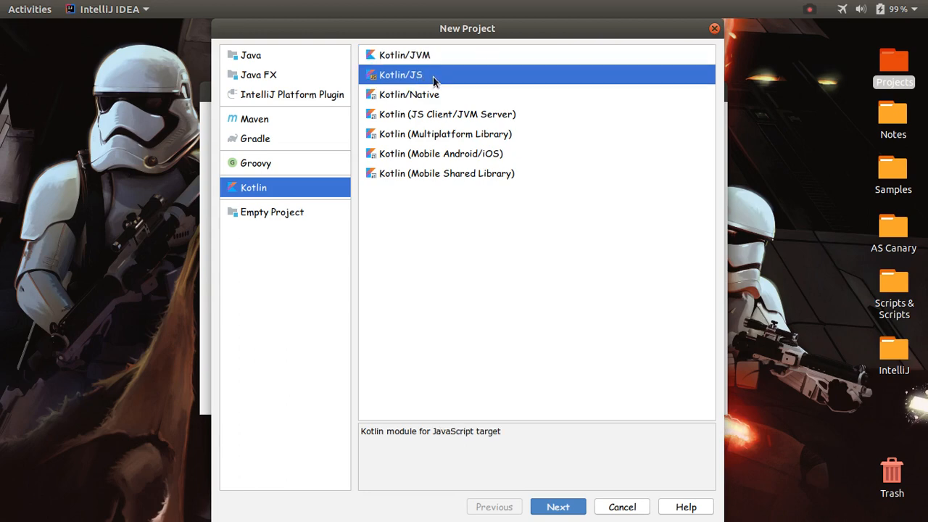
pyautogui.click(409, 94)
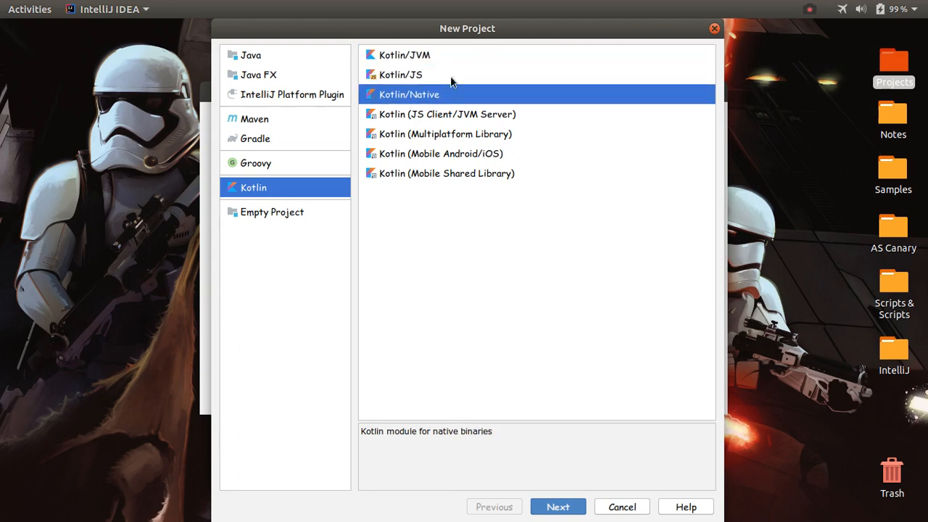
pyautogui.click(447, 114)
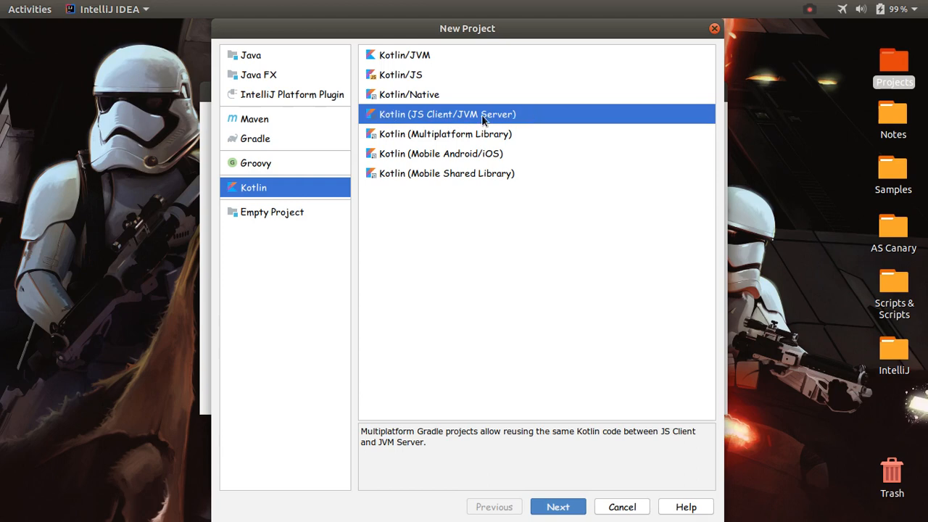
pyautogui.moveTo(433, 121)
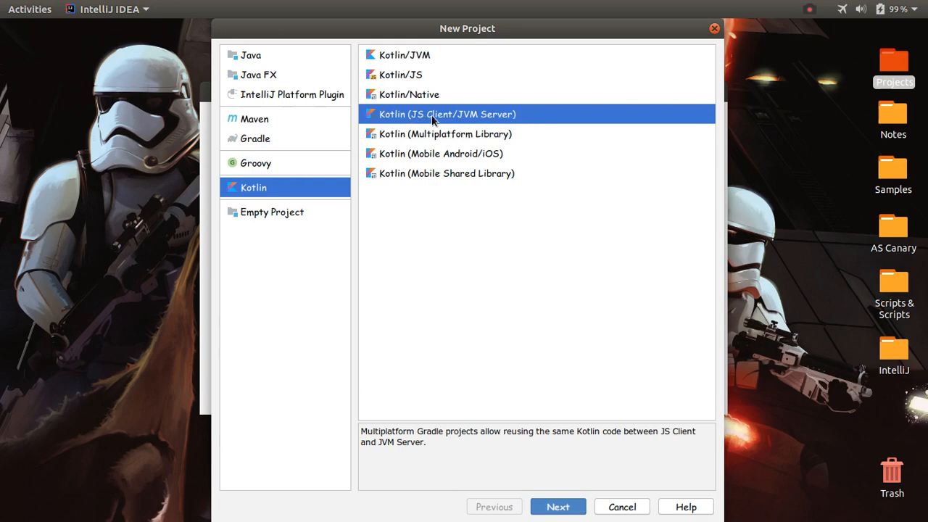
pyautogui.click(445, 133)
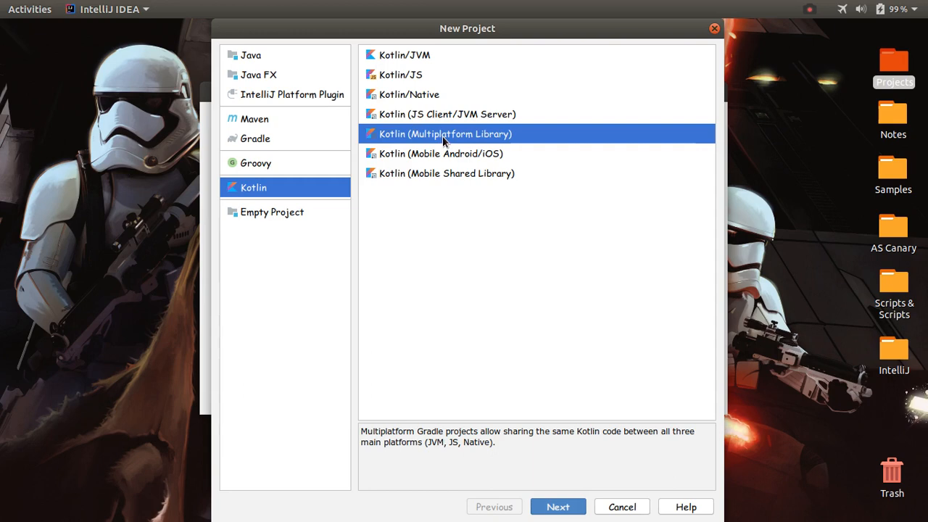
pyautogui.click(440, 153)
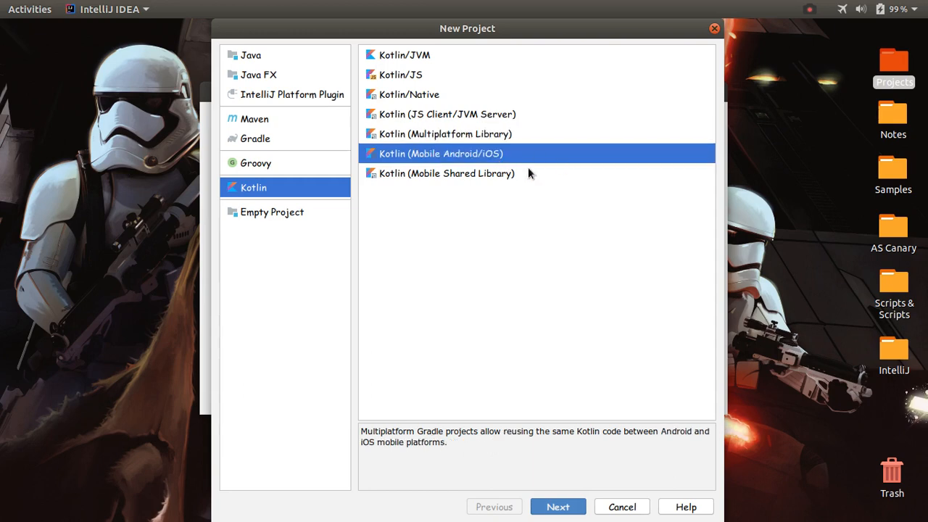
pyautogui.click(446, 173)
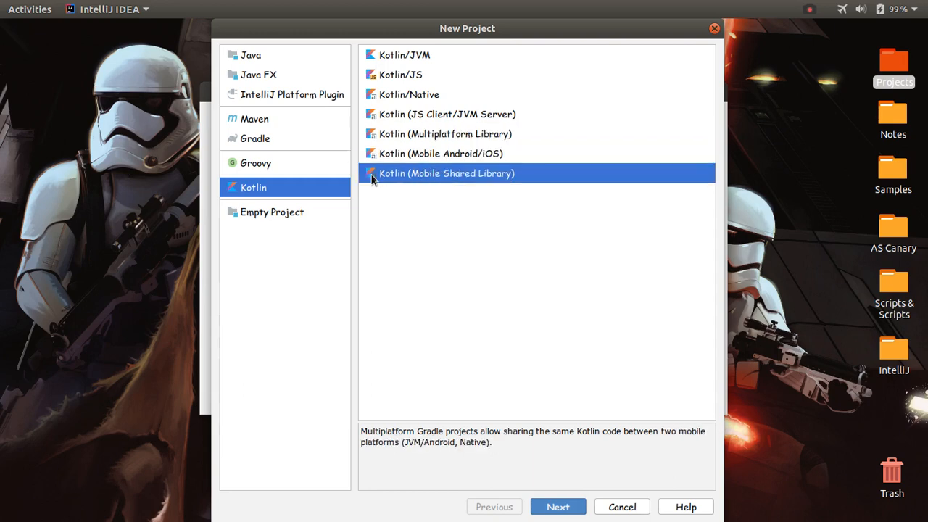
pyautogui.moveTo(424, 66)
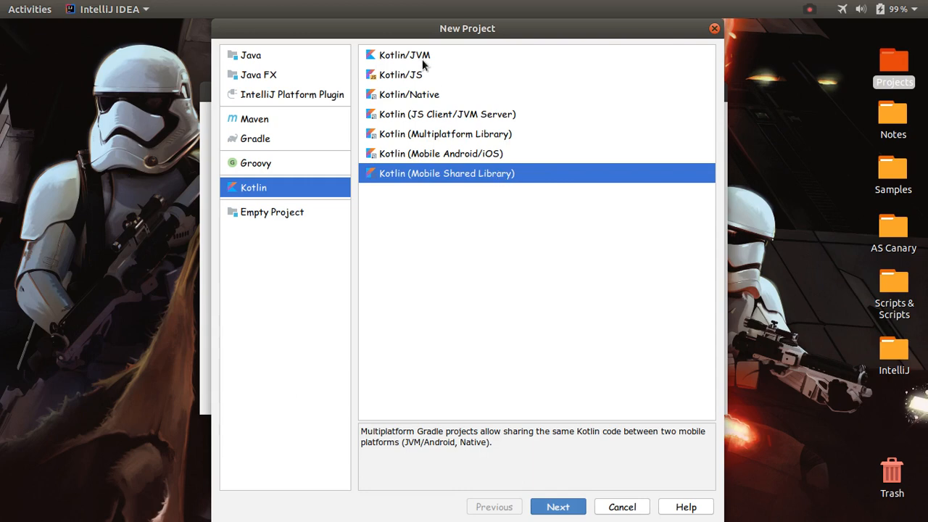
pyautogui.click(404, 56)
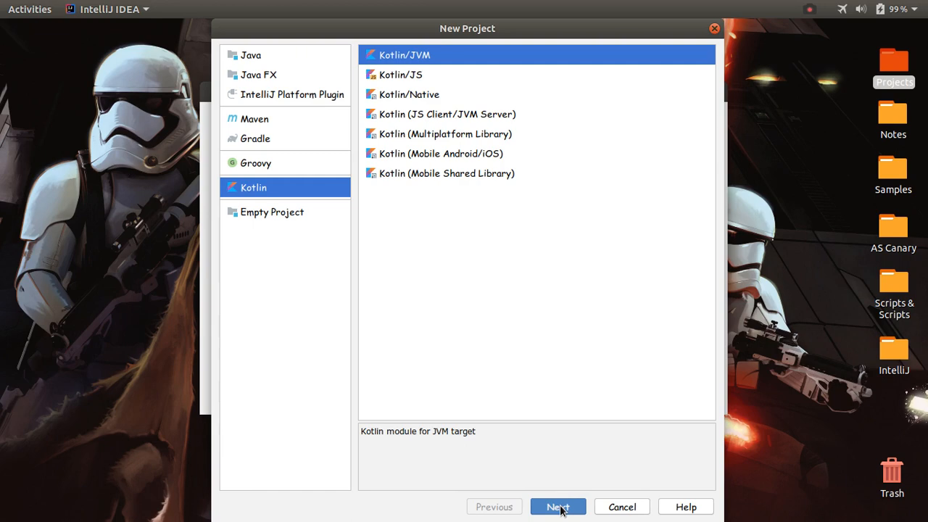
pyautogui.click(557, 506)
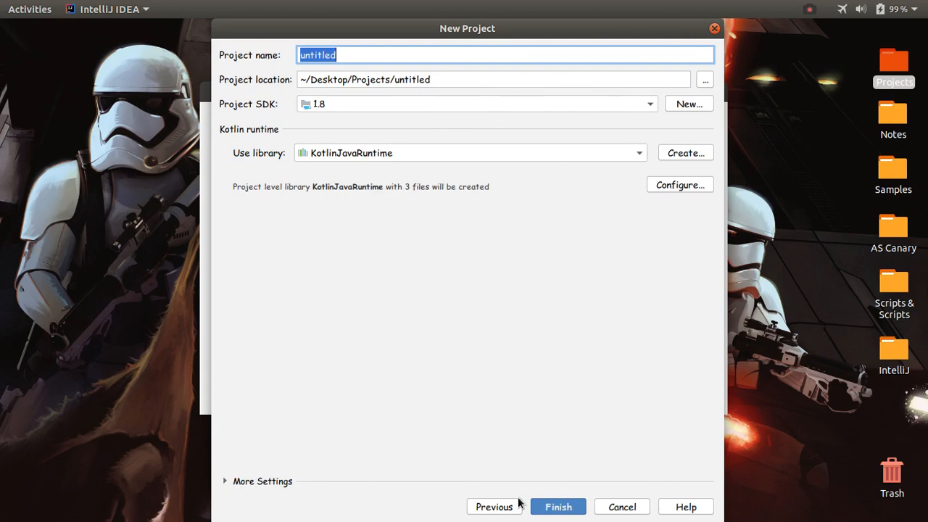
# Name the project 'start' with SDK 1.8 and the KotlinJavaRuntime library, and finish.
pyautogui.write('s')
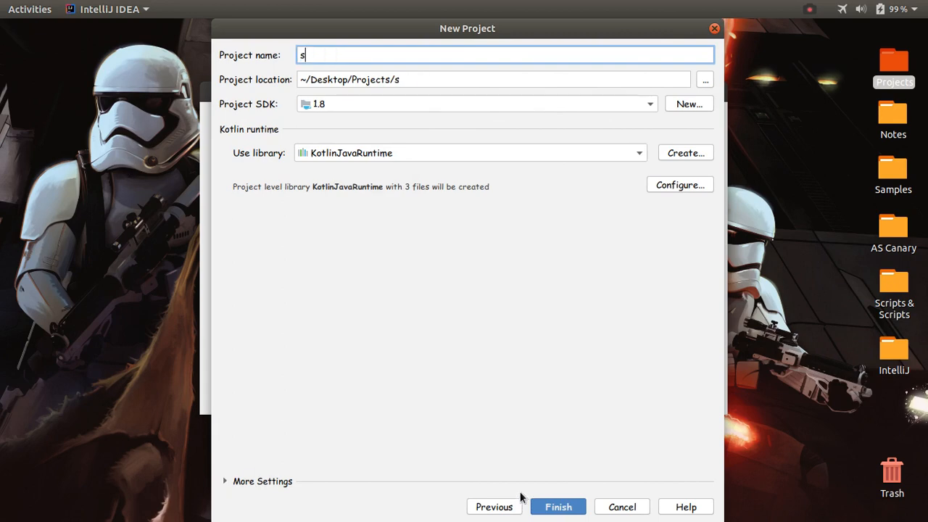
pyautogui.write('ta')
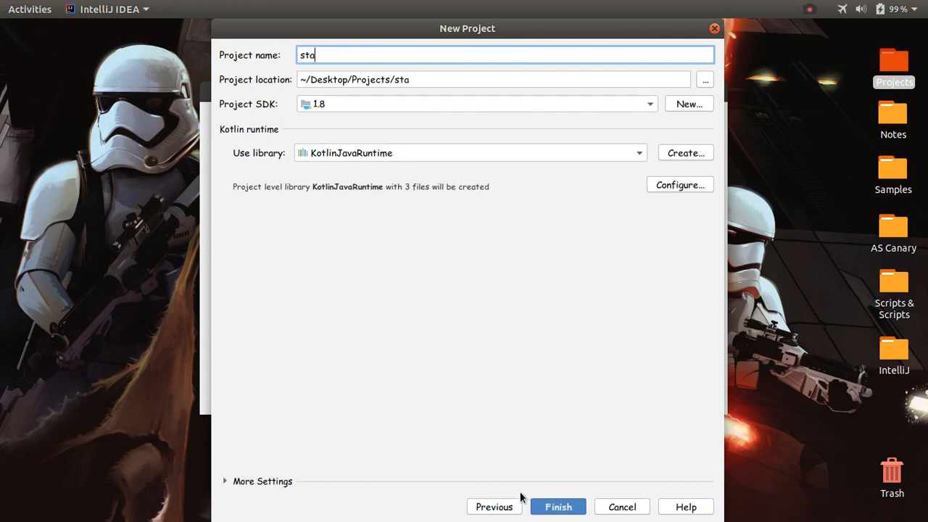
pyautogui.write('rt')
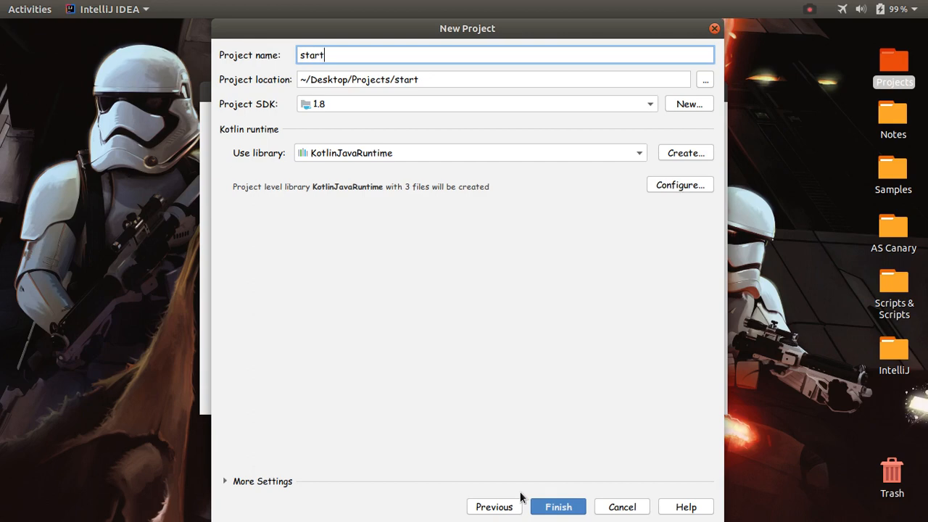
pyautogui.moveTo(555, 263)
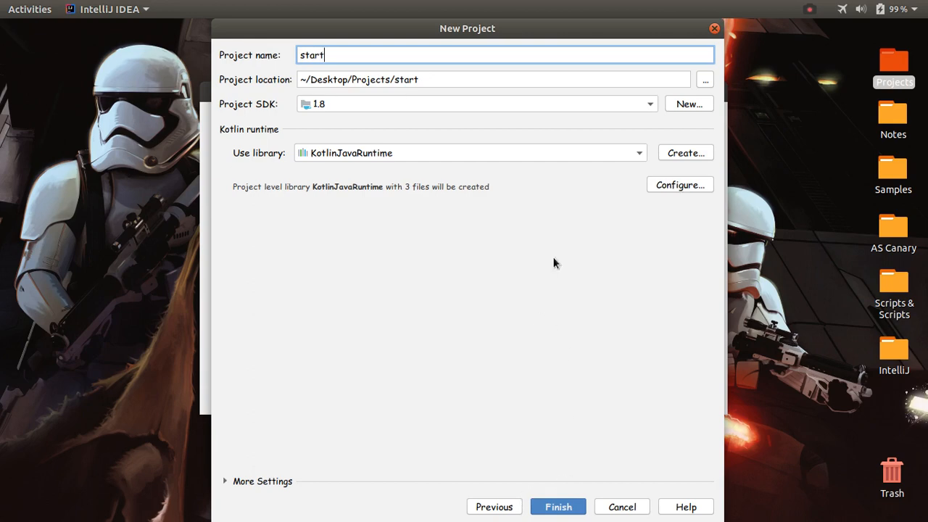
pyautogui.moveTo(519, 119)
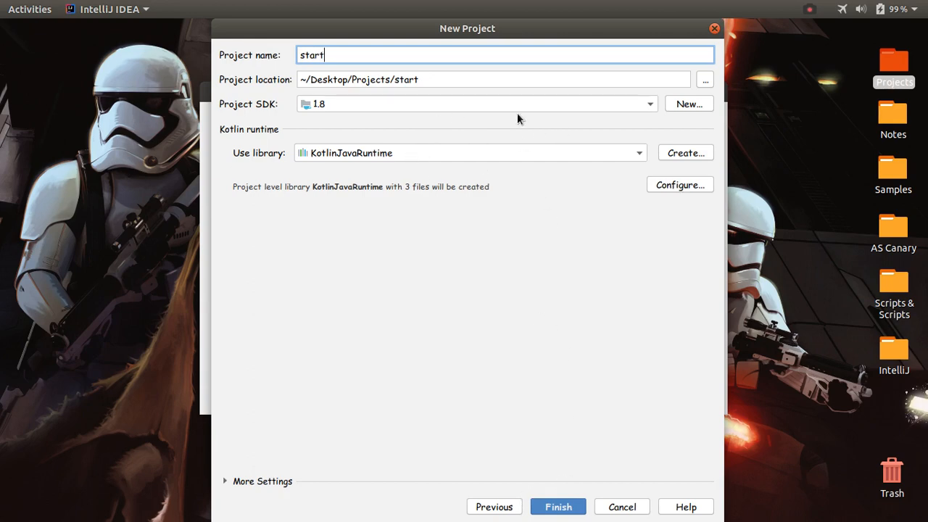
pyautogui.moveTo(535, 111)
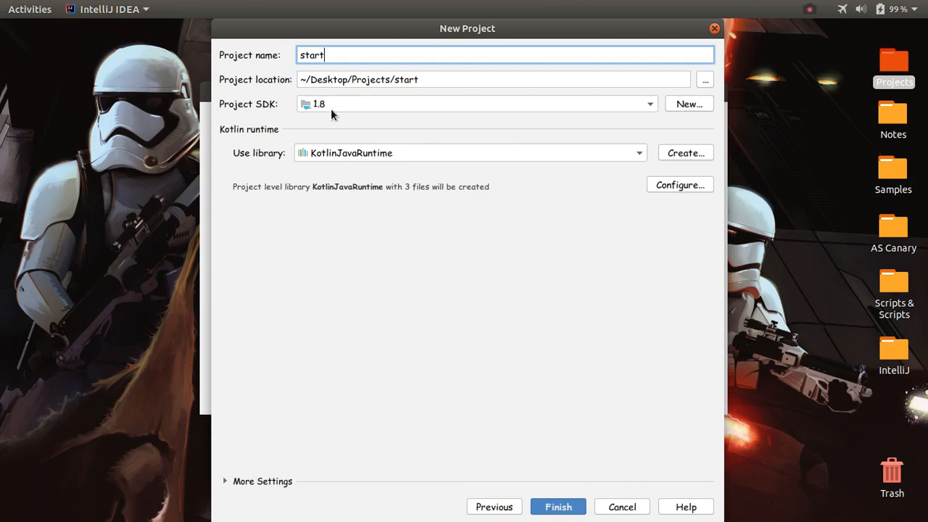
pyautogui.moveTo(328, 108)
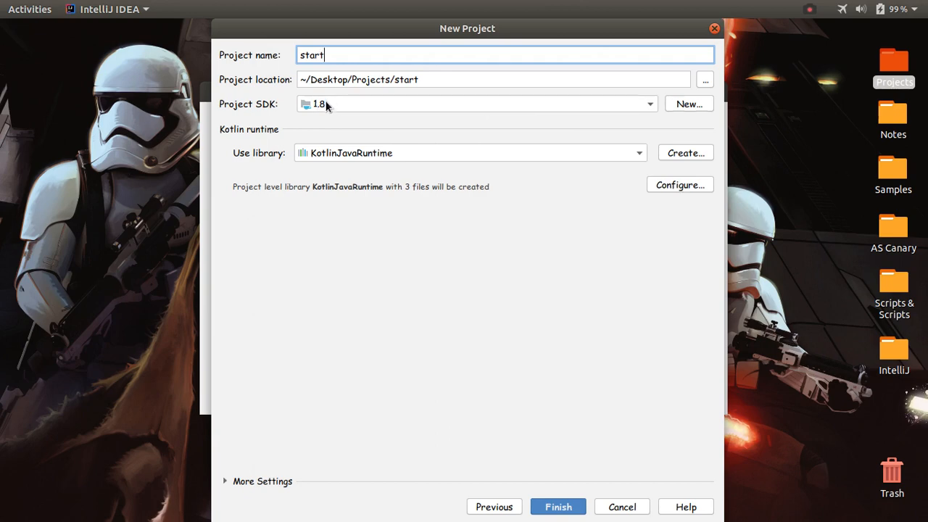
pyautogui.moveTo(256, 153)
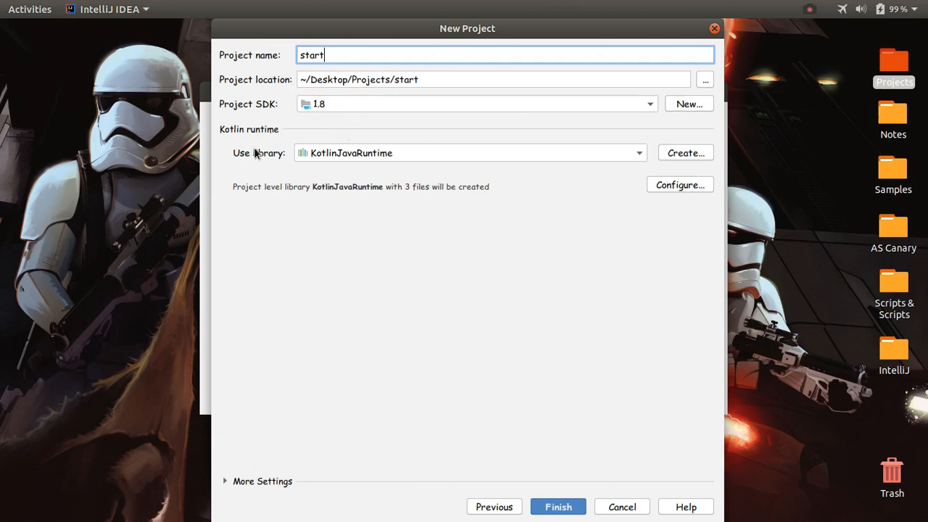
pyautogui.moveTo(335, 153)
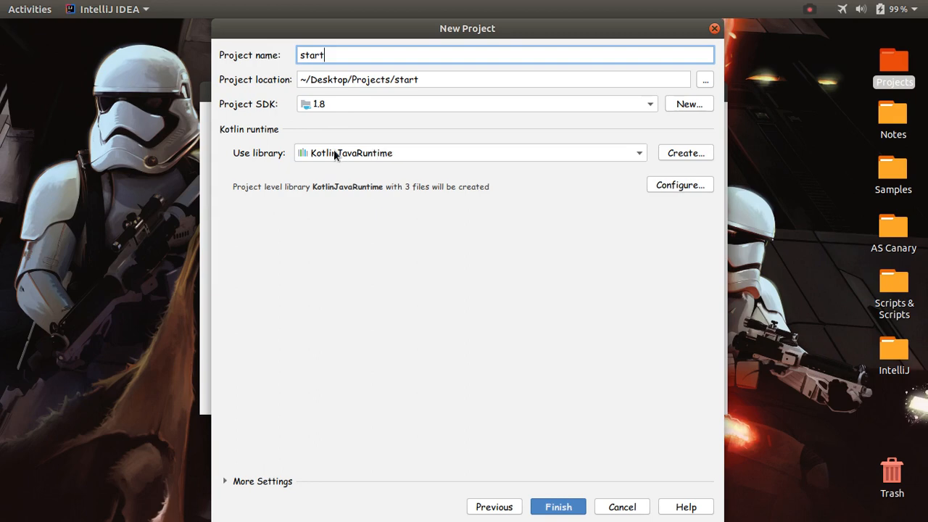
pyautogui.moveTo(362, 159)
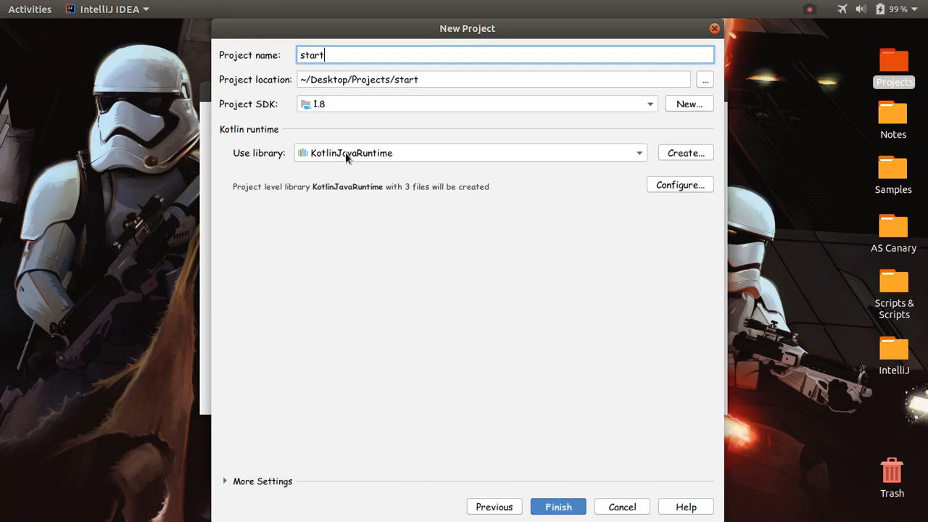
pyautogui.moveTo(407, 156)
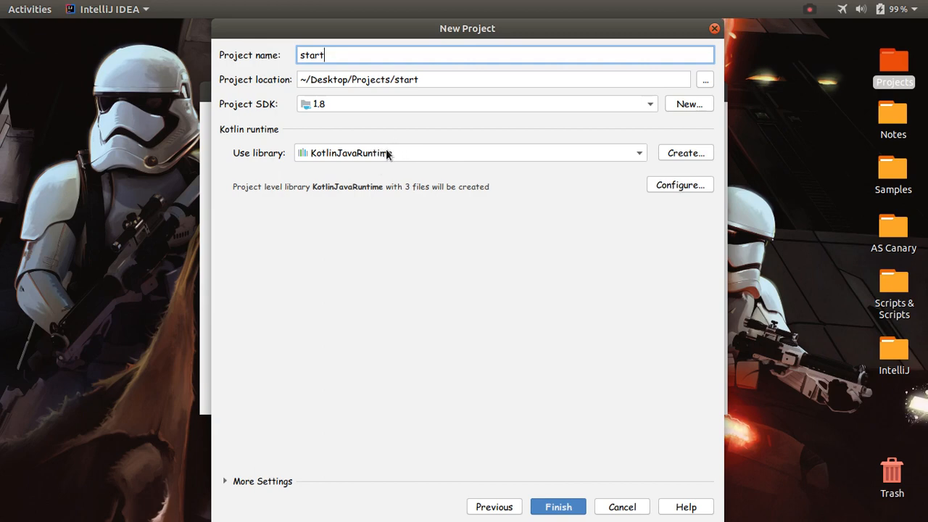
pyautogui.click(470, 153)
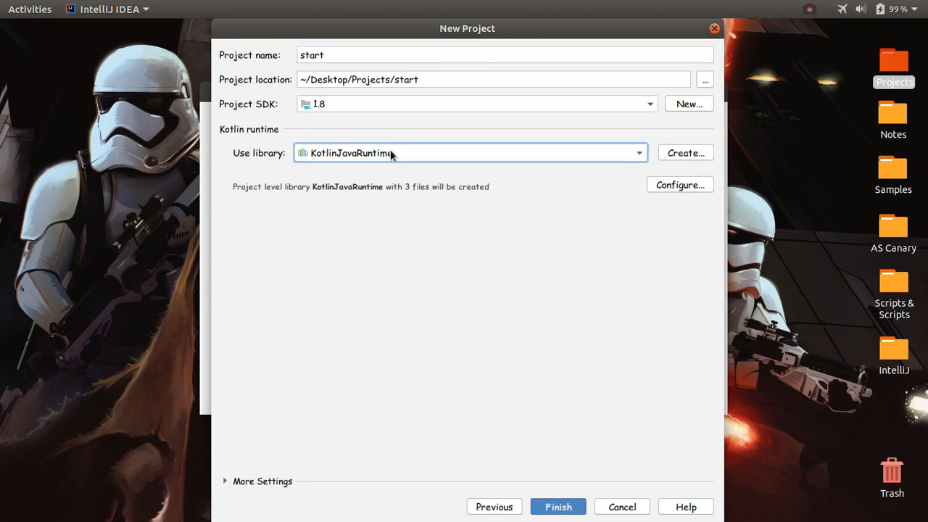
pyautogui.moveTo(475, 381)
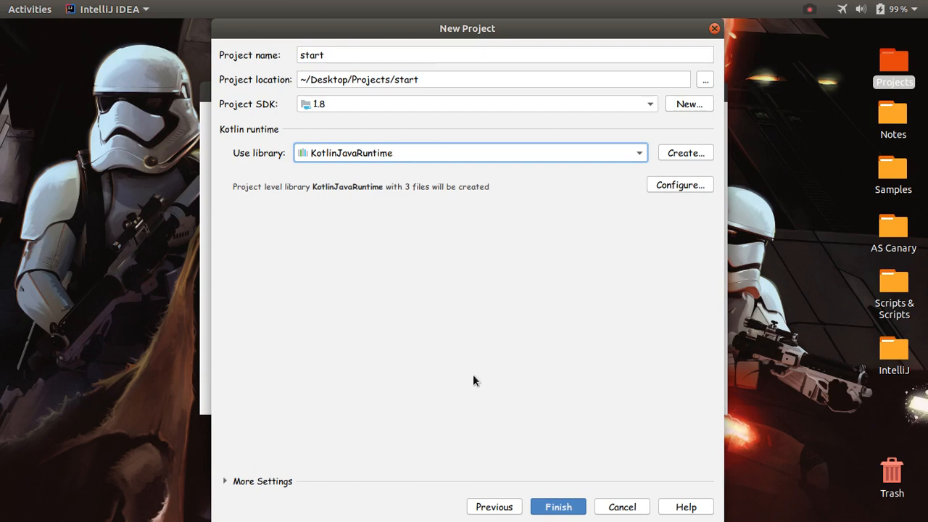
pyautogui.moveTo(602, 506)
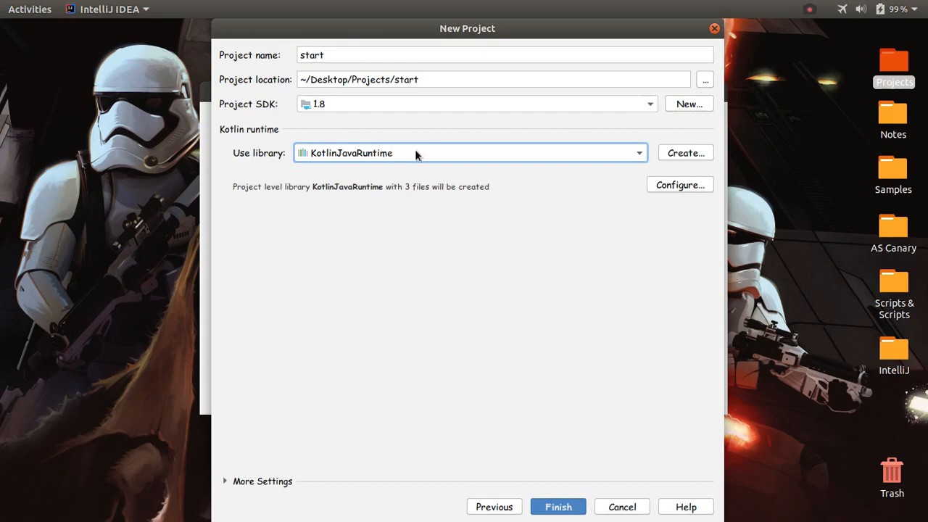
pyautogui.moveTo(388, 160)
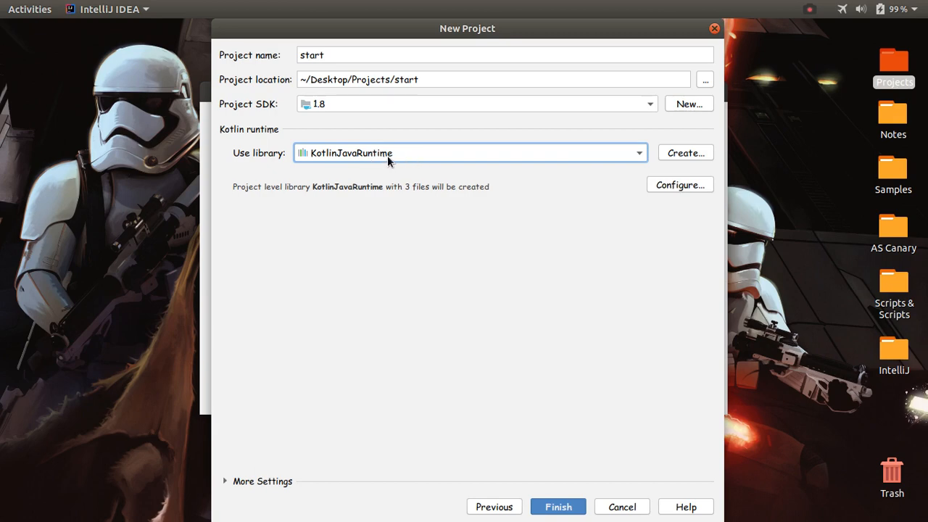
pyautogui.moveTo(356, 162)
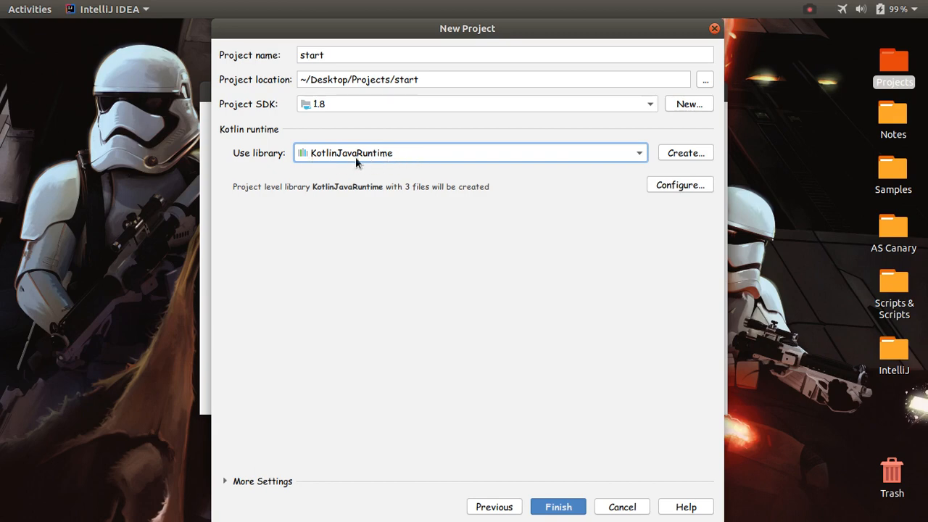
pyautogui.moveTo(384, 131)
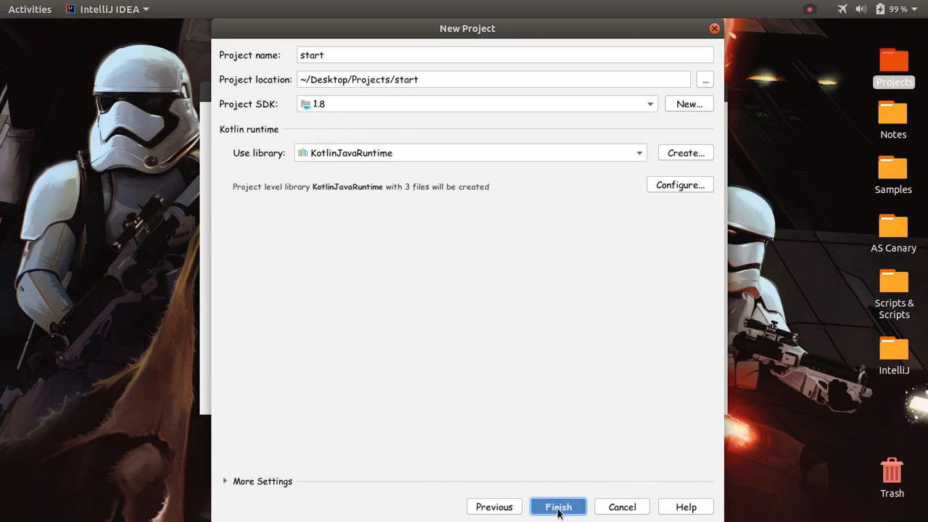
pyautogui.click(558, 507)
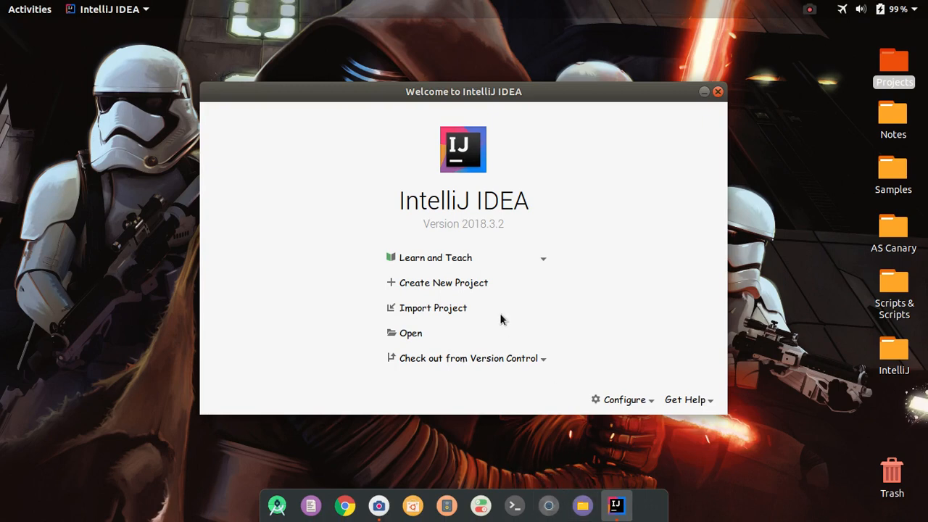
pyautogui.moveTo(464, 283)
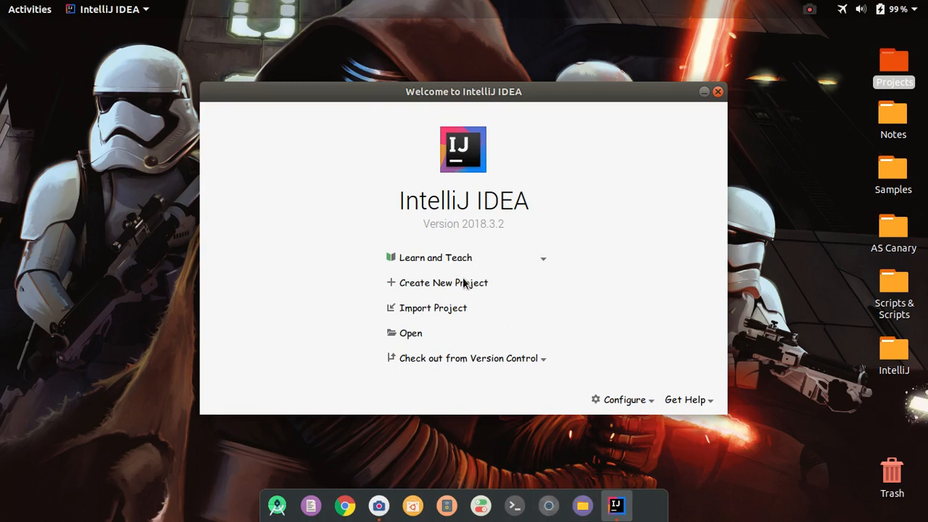
pyautogui.moveTo(472, 288)
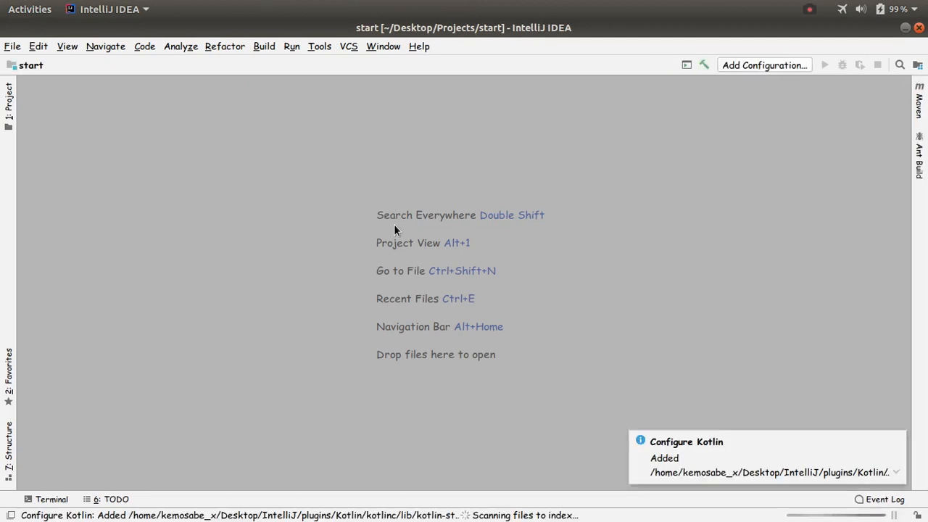
pyautogui.moveTo(829, 348)
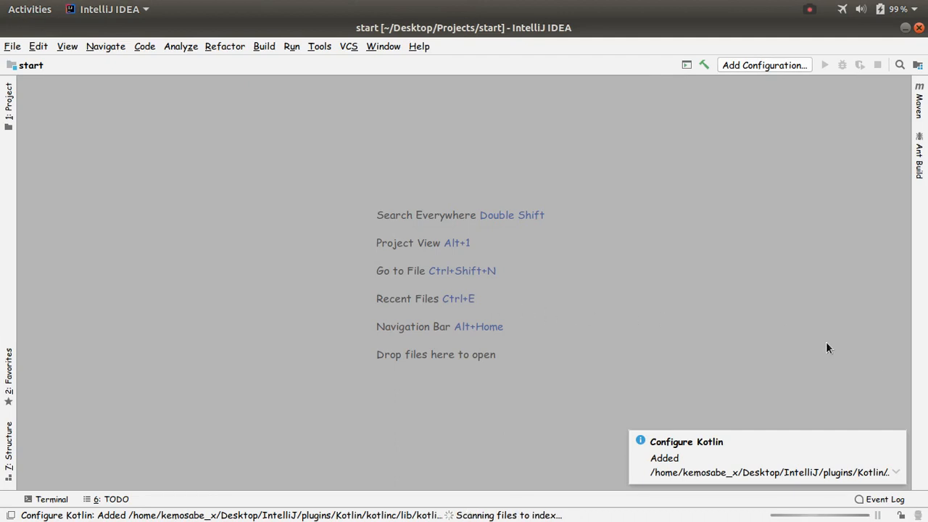
# Show the Project tool window in the new 'start' project window.
pyautogui.click(9, 101)
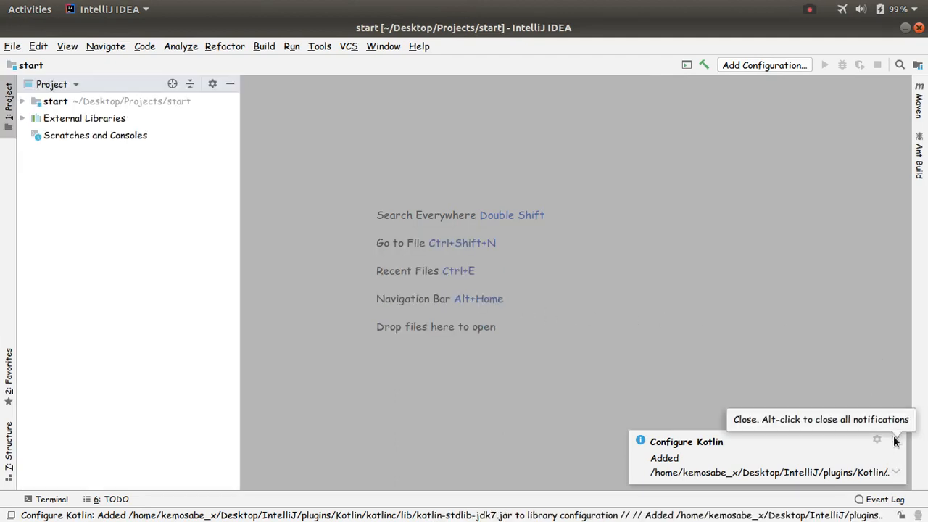
# Dismiss the Configure Kotlin notice and open the context menu on src.
pyautogui.click(896, 441)
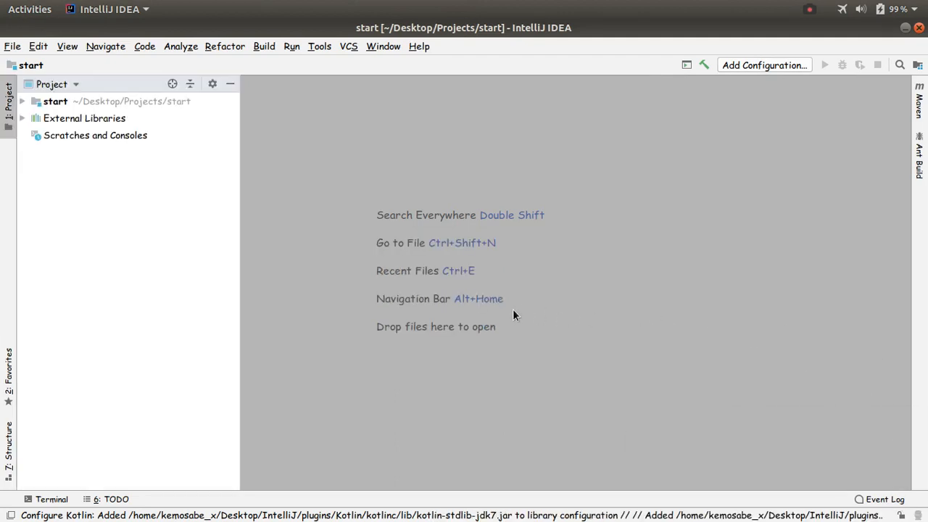
pyautogui.moveTo(528, 252)
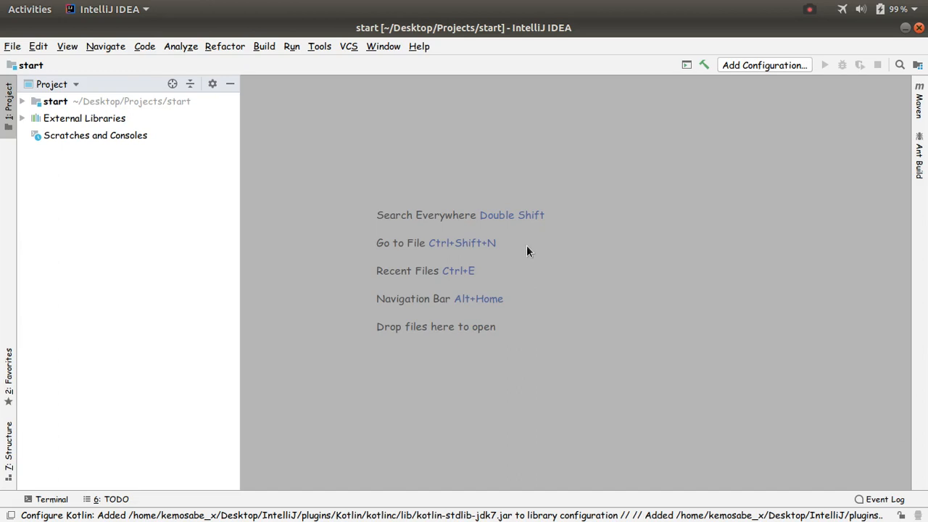
pyautogui.moveTo(557, 242)
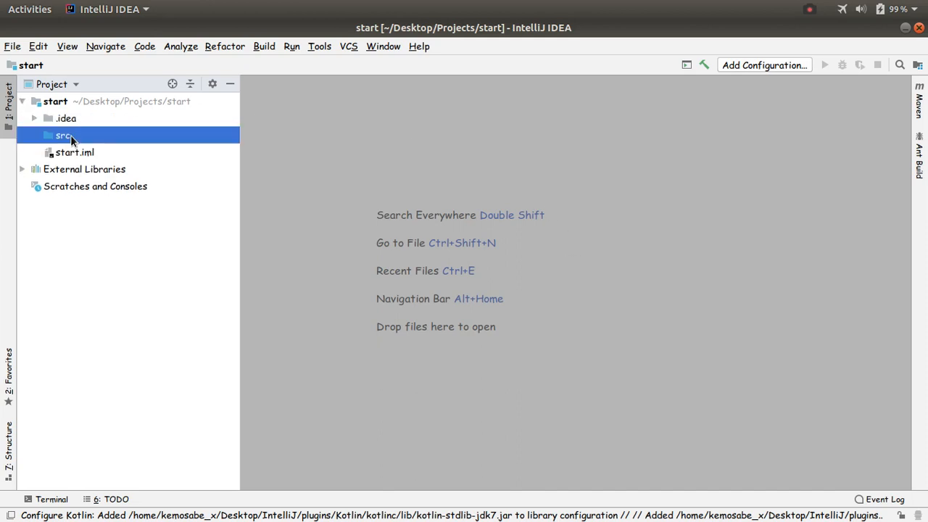
pyautogui.moveTo(187, 136)
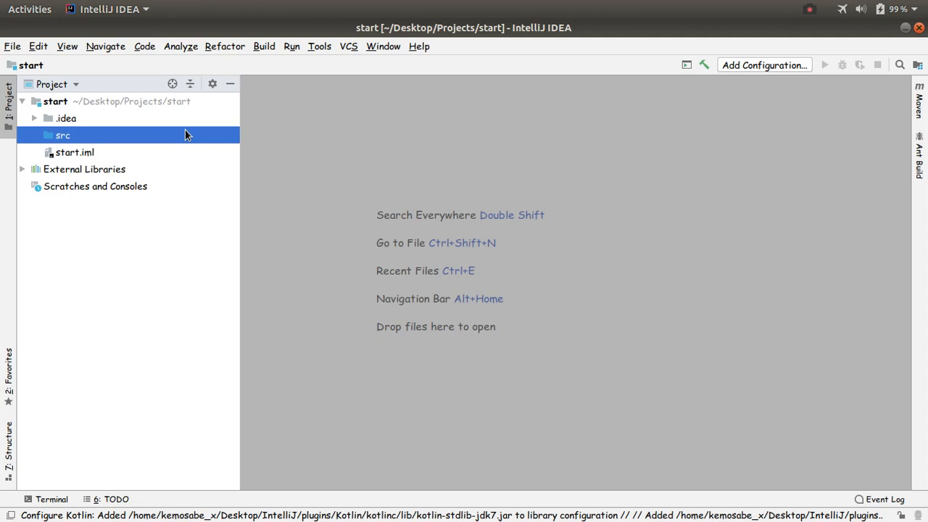
pyautogui.rightClick(63, 135)
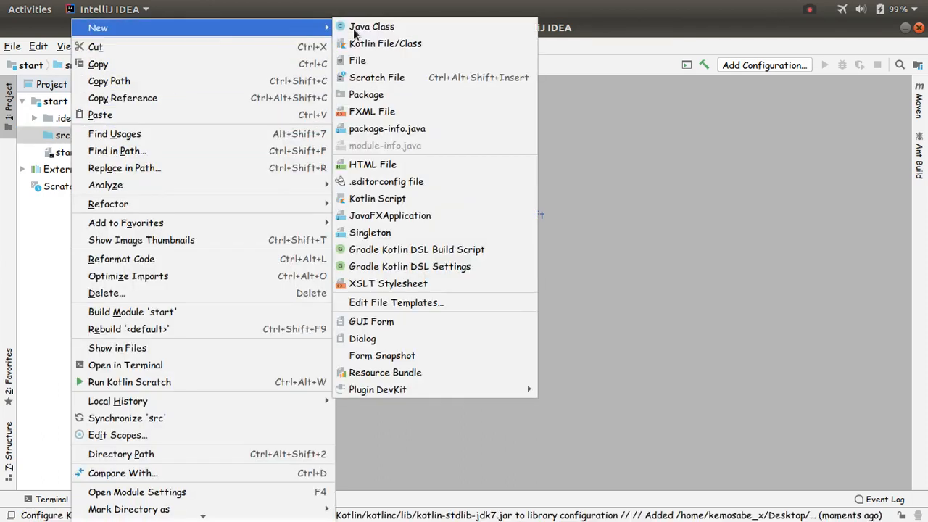
pyautogui.moveTo(372, 27)
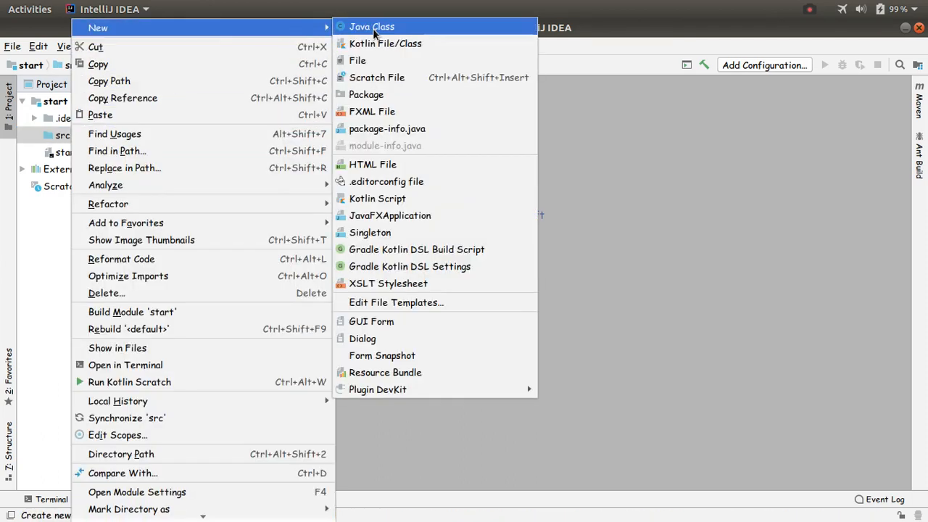
pyautogui.moveTo(385, 43)
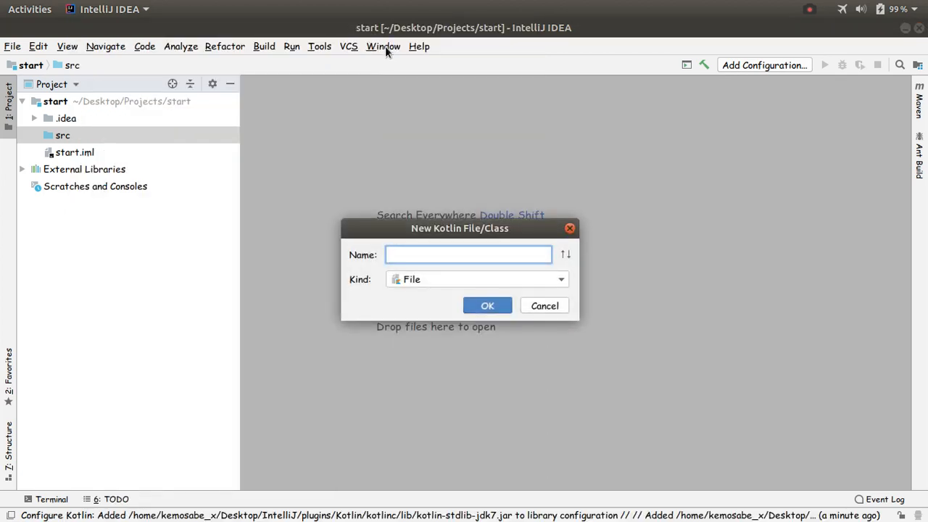
# Create the Kotlin file 'Main' and expand src to reveal Main.kt.
pyautogui.write('M')
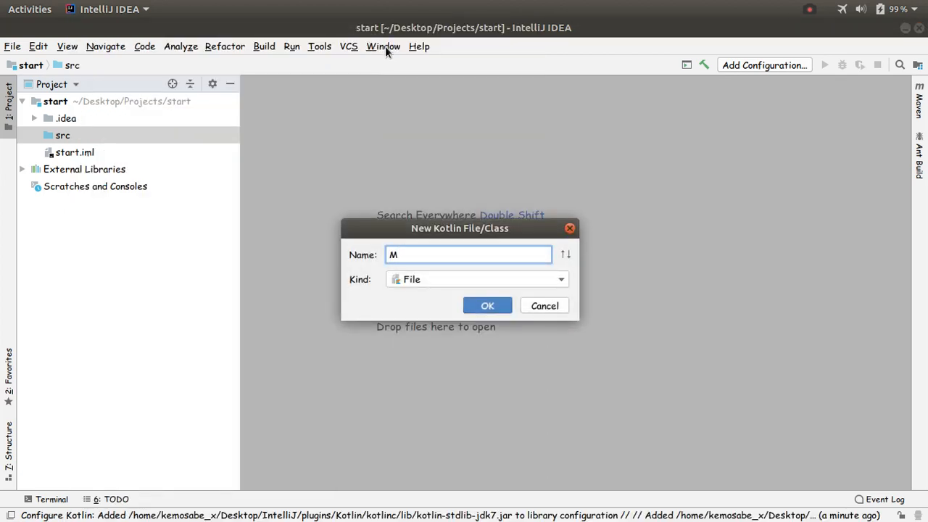
pyautogui.write('ain')
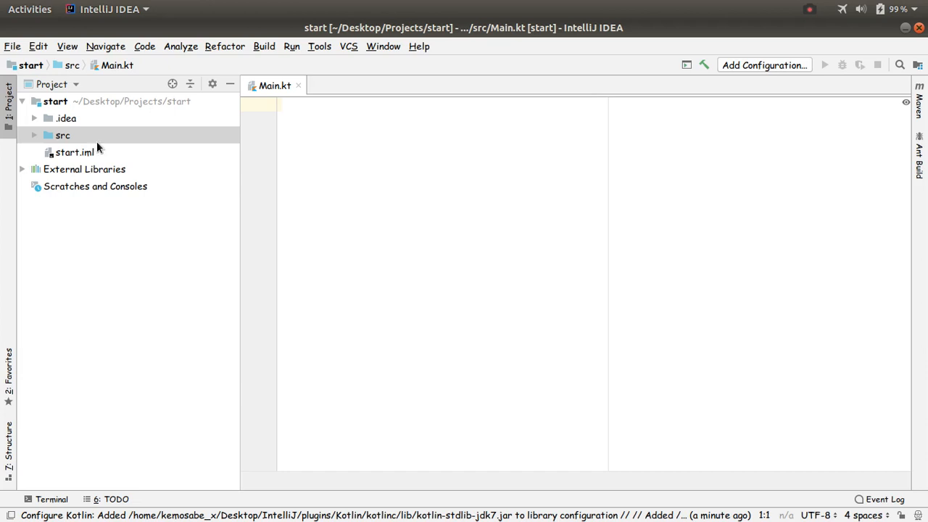
pyautogui.click(63, 136)
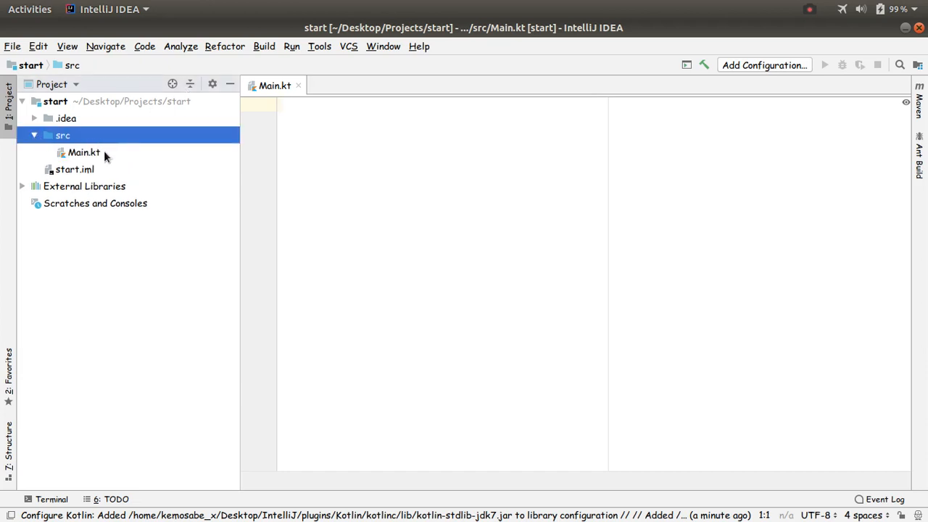
pyautogui.click(83, 152)
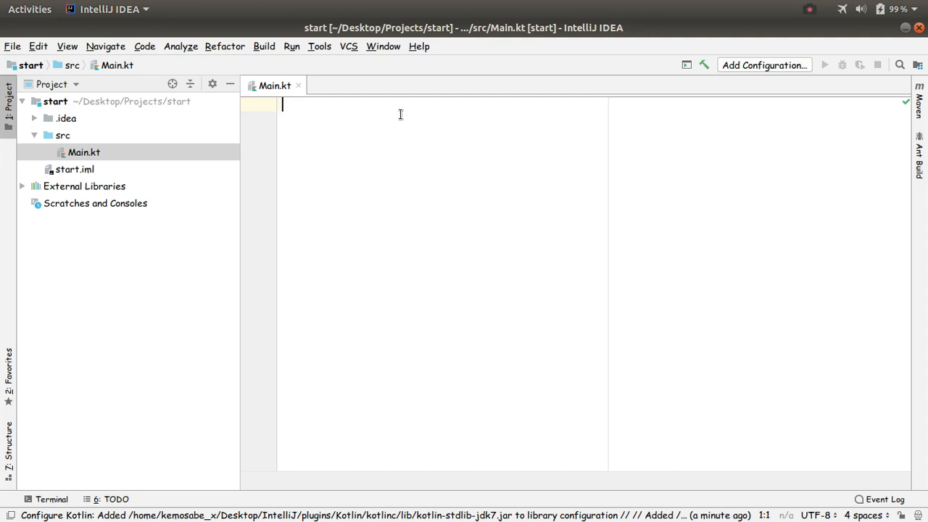
pyautogui.moveTo(393, 110)
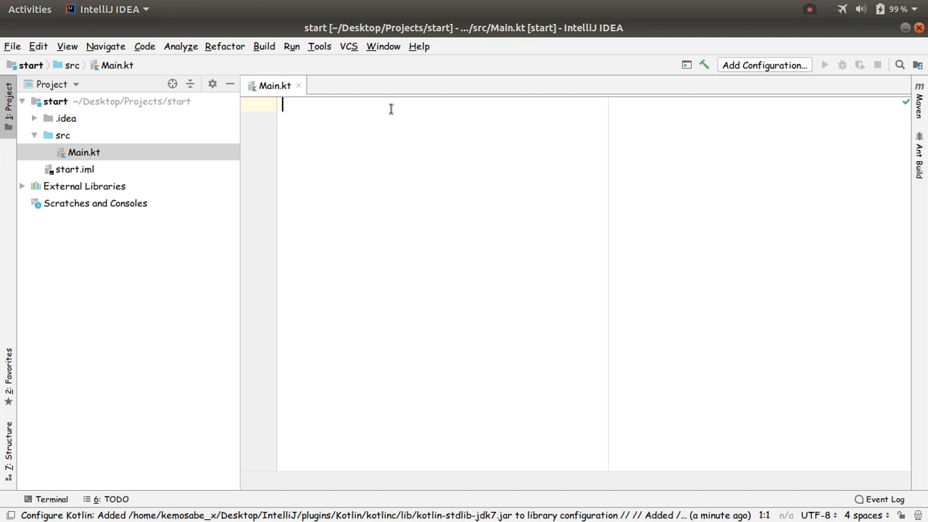
# Write an empty `fun main () { }` function in Main.kt.
pyautogui.write('fun m')
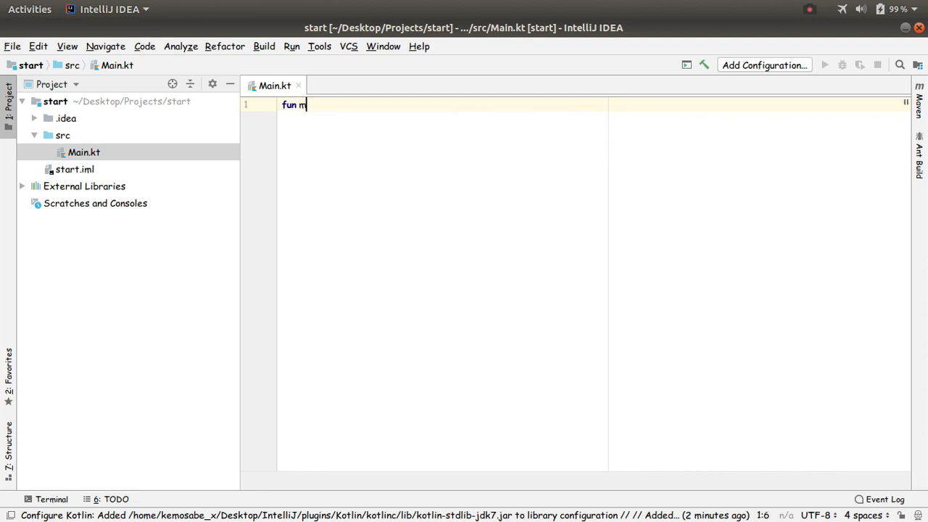
pyautogui.write('ain')
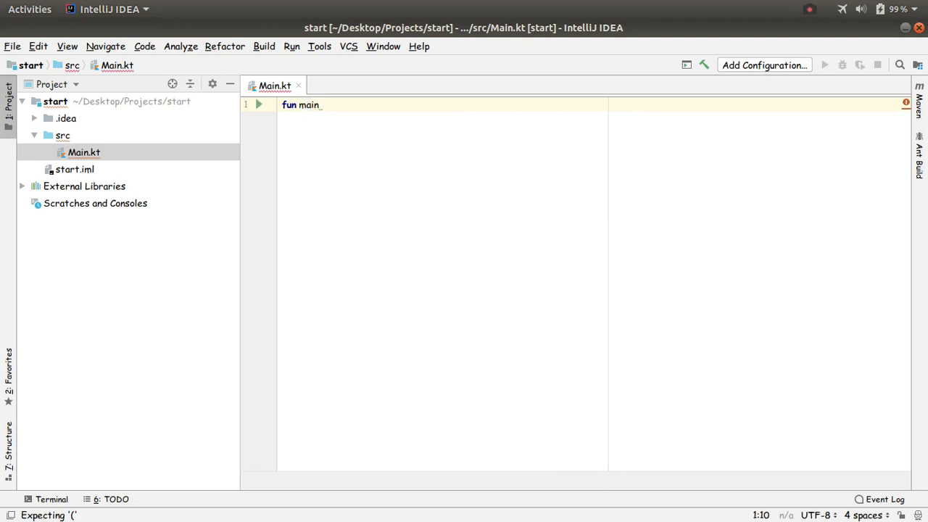
pyautogui.write('()')
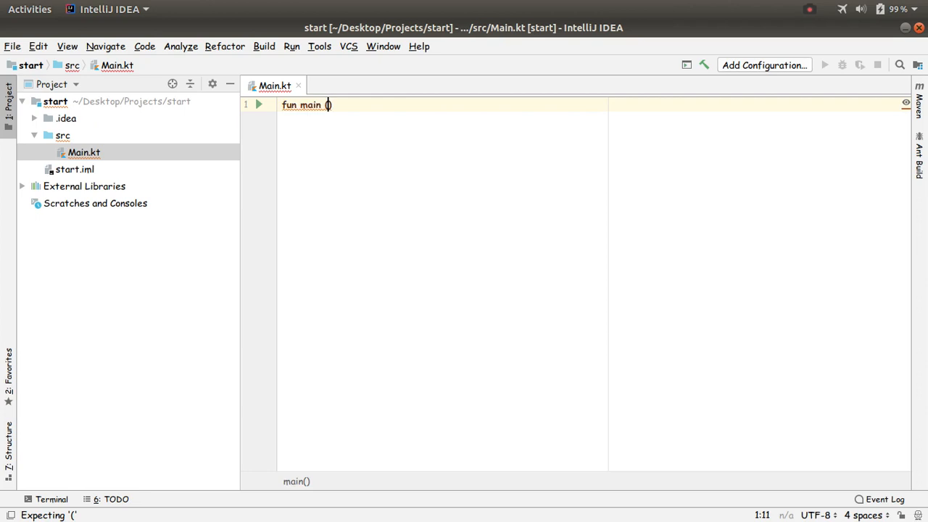
pyautogui.write(')')
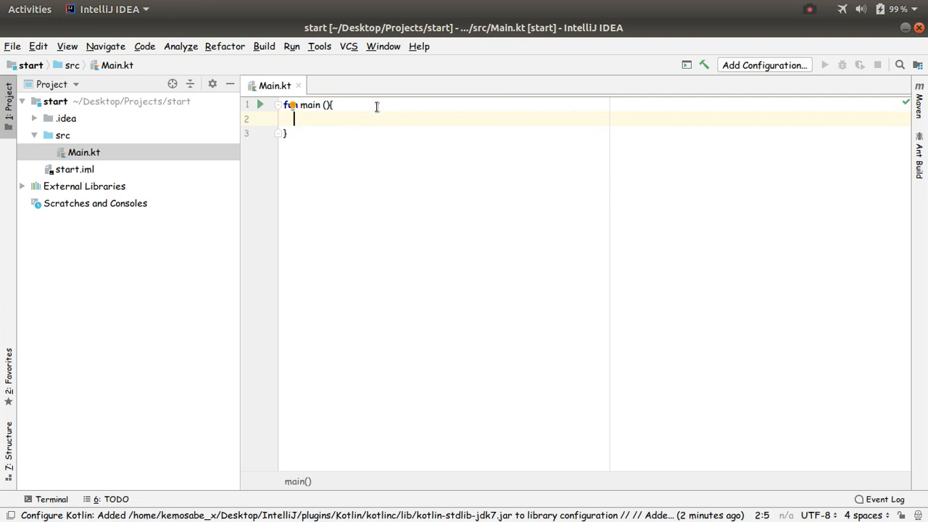
pyautogui.moveTo(344, 110)
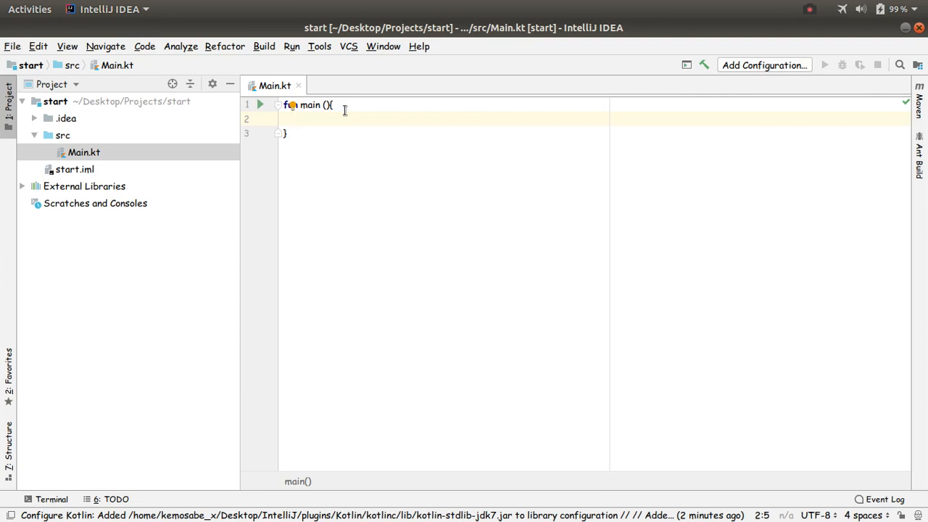
# Add `print("Hello Class")` as the body of main.
pyautogui.write('pr')
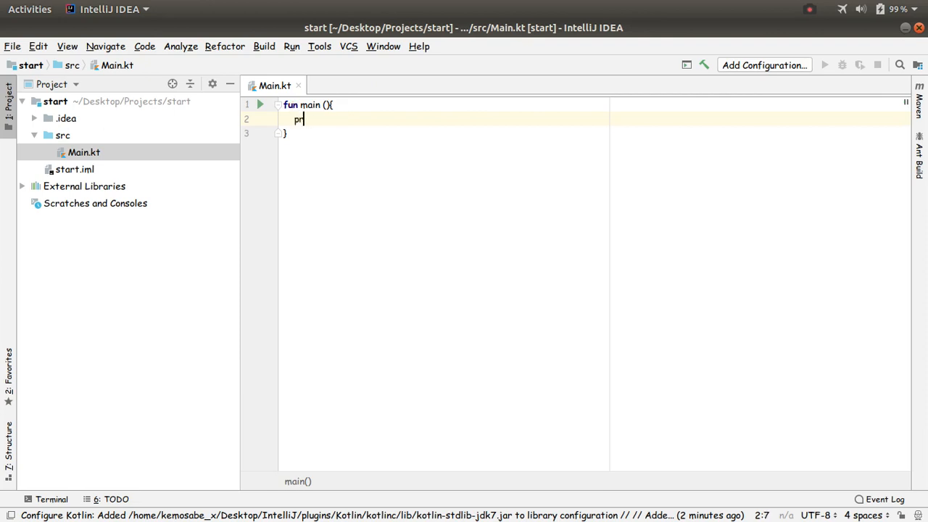
pyautogui.write('int')
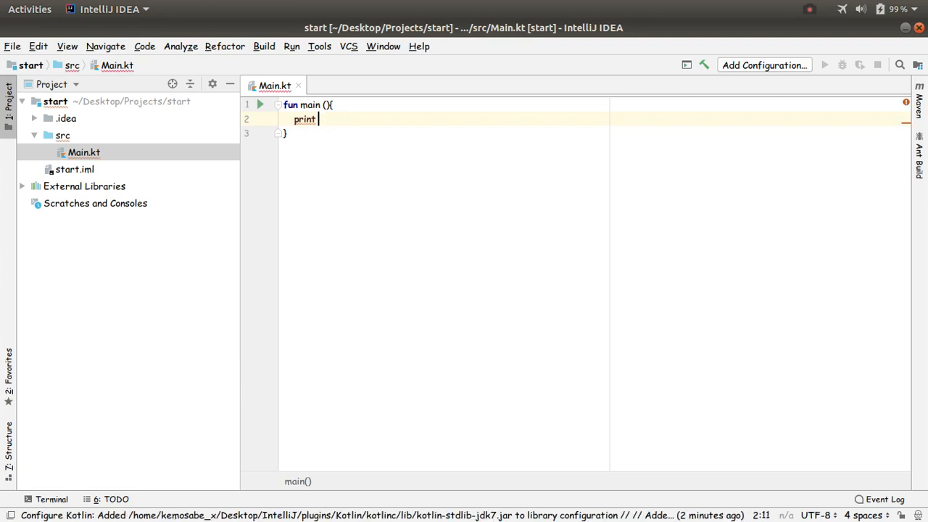
pyautogui.write('()')
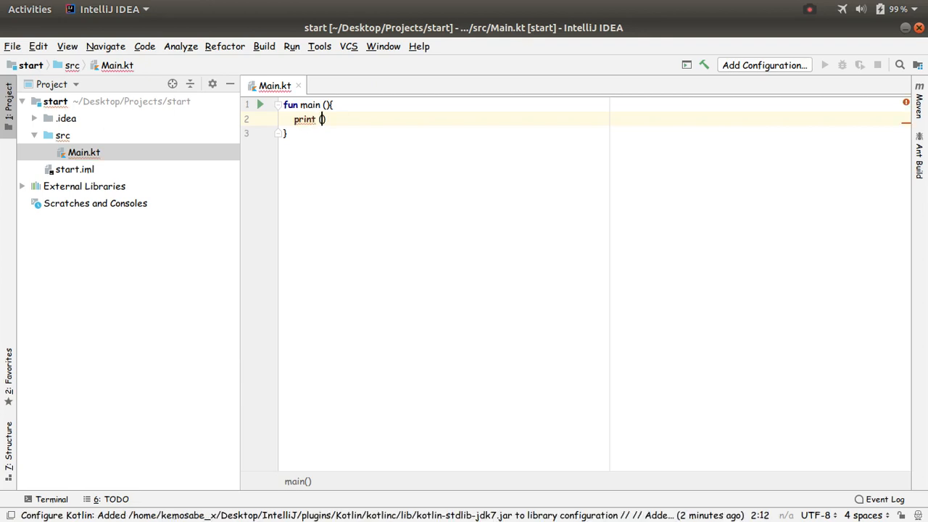
pyautogui.write('"')
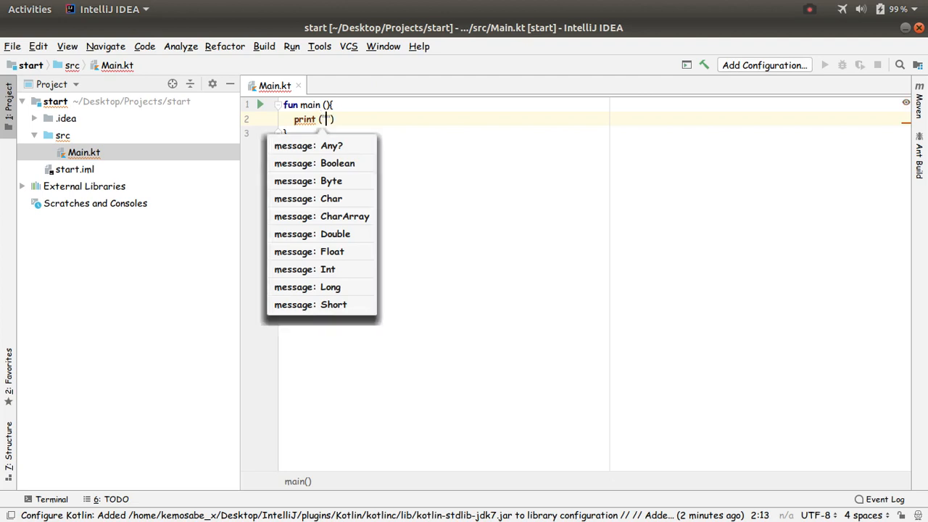
pyautogui.write('H')
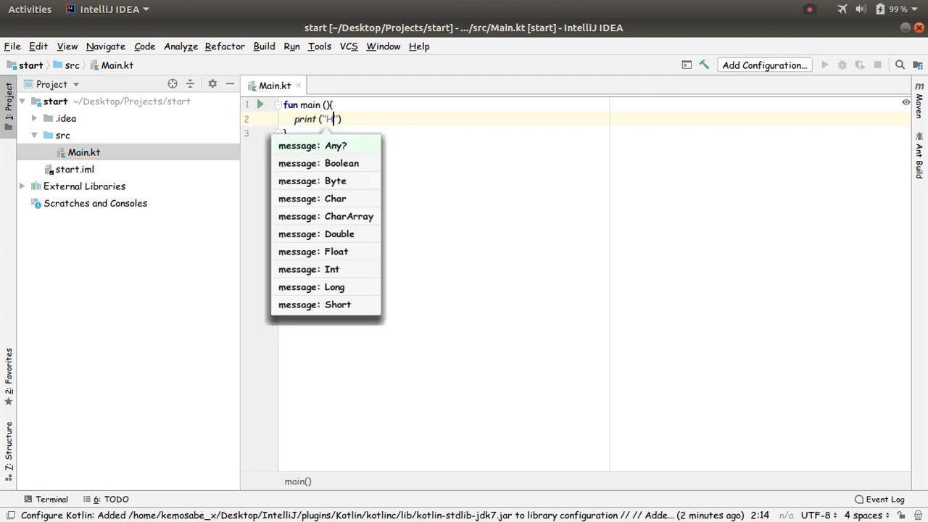
pyautogui.write('w')
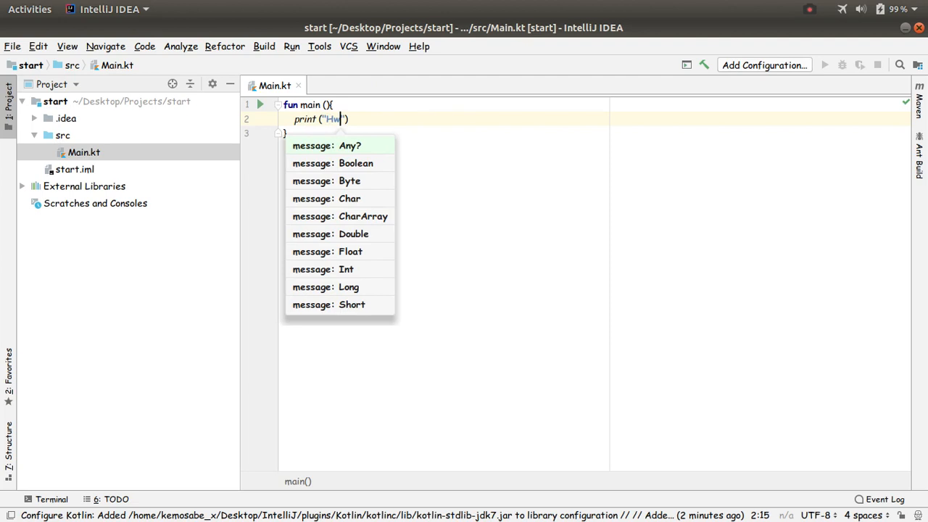
pyautogui.write('ello C')
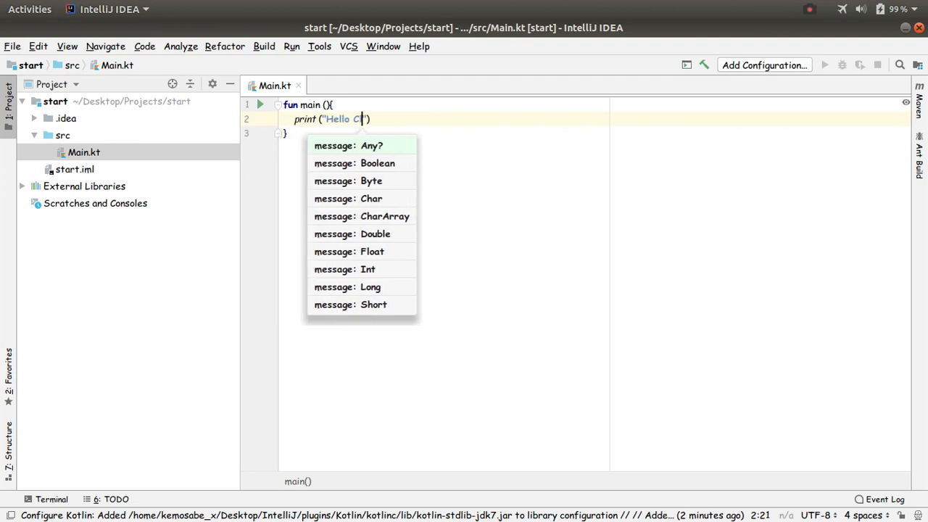
pyautogui.write('lass')
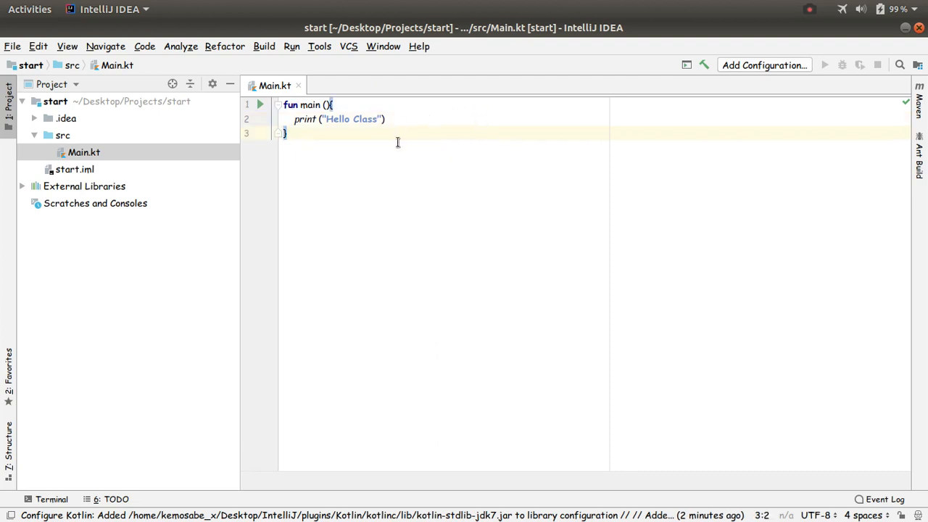
pyautogui.moveTo(254, 127)
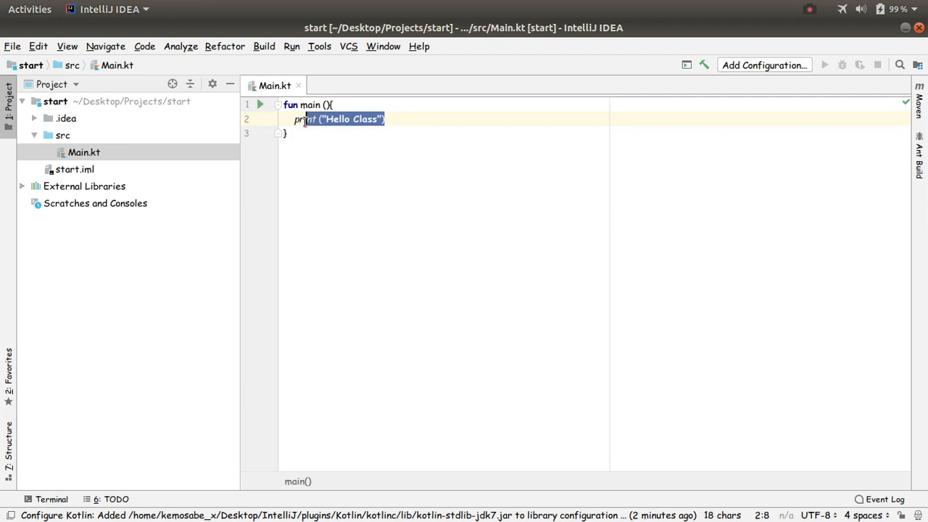
pyautogui.click(289, 119)
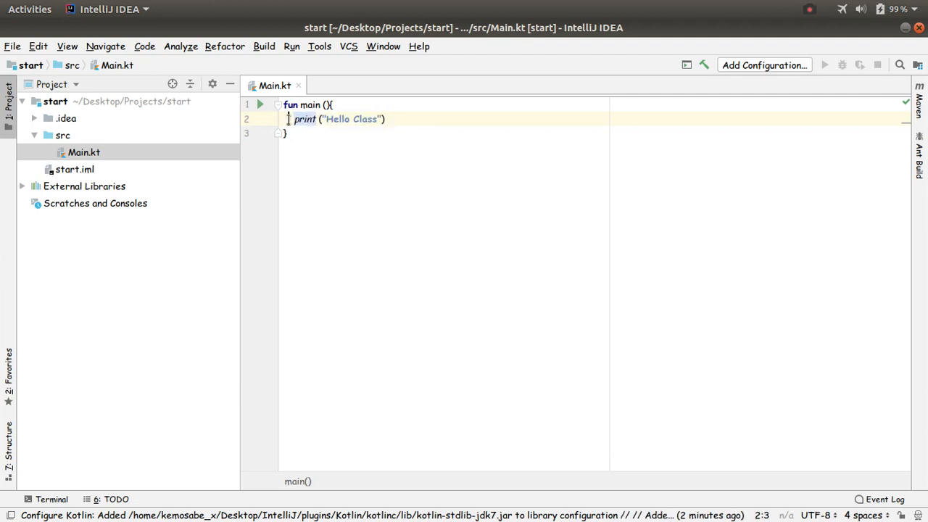
pyautogui.tripleClick(337, 119)
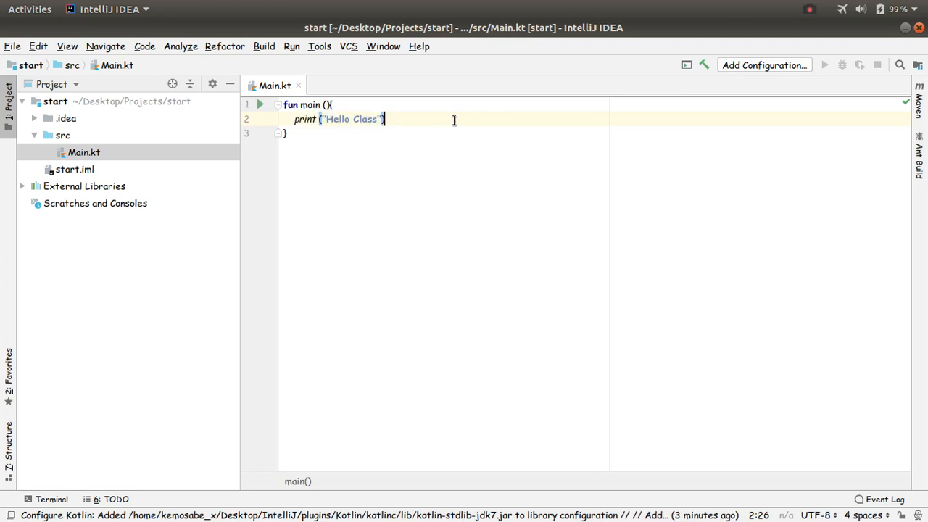
pyautogui.moveTo(296, 119)
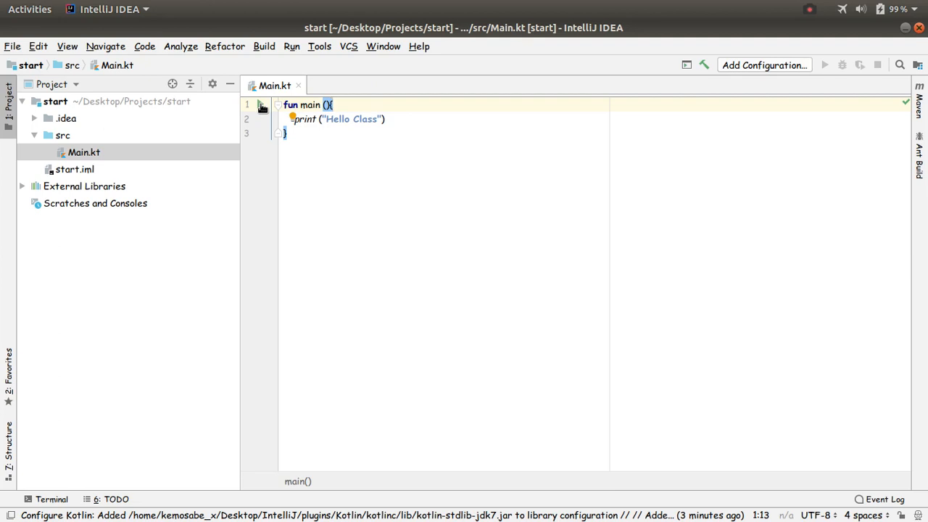
# Run 'MainKt' from the gutter arrow beside fun main.
pyautogui.click(269, 104)
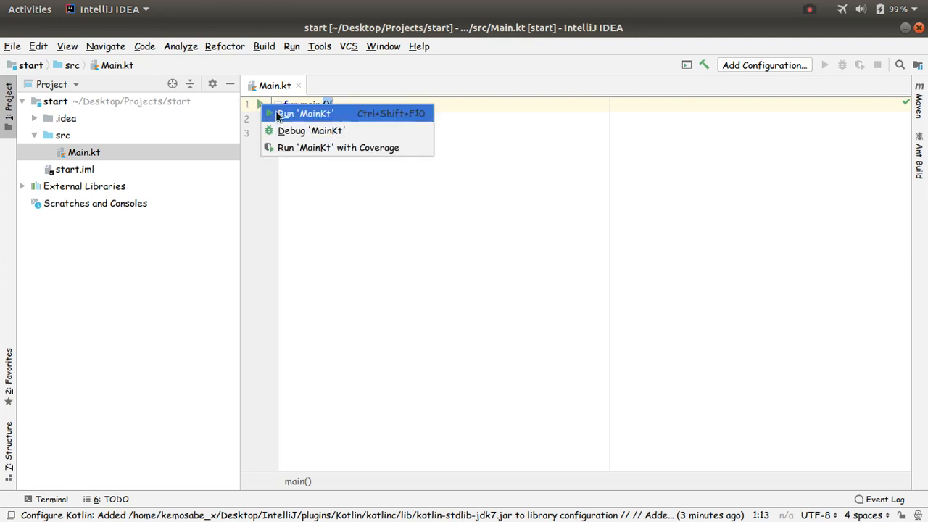
pyautogui.click(305, 113)
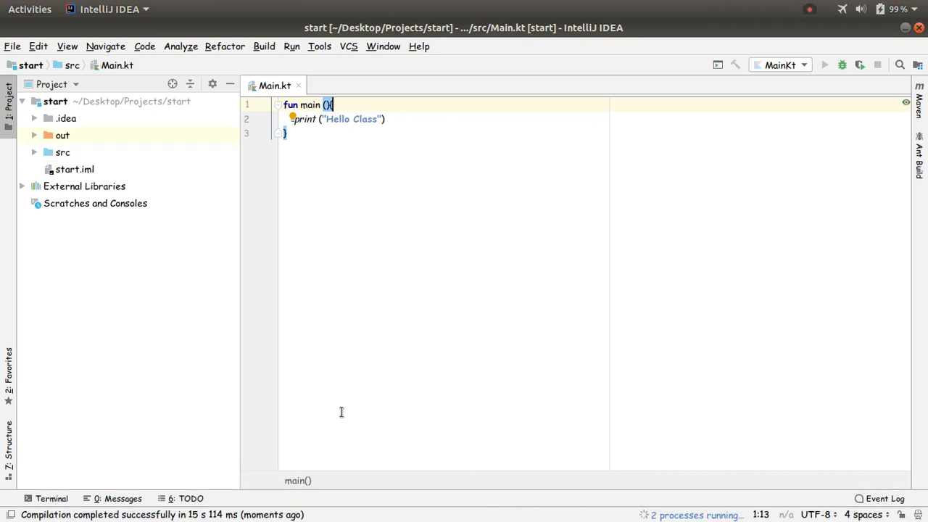
# Check the Run tool window output: 'Hello Class' and exit code 0.
pyautogui.click(825, 64)
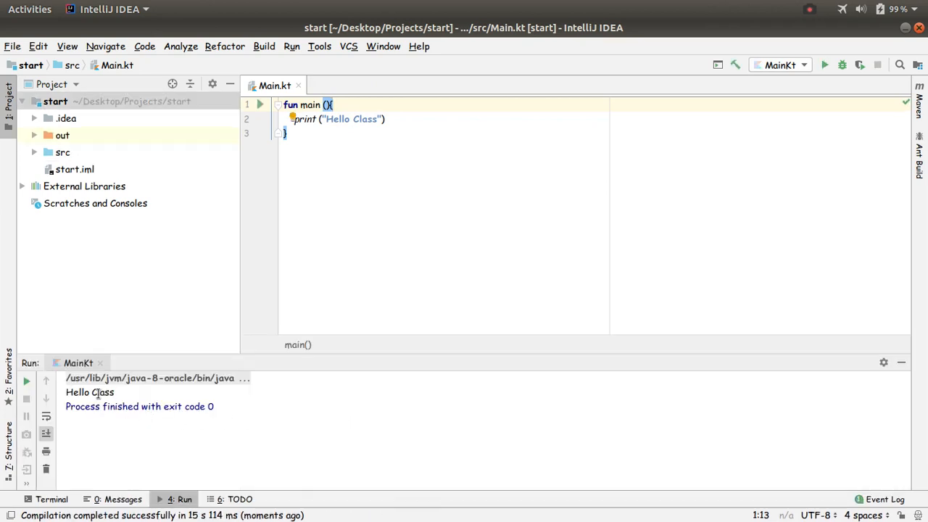
pyautogui.doubleClick(90, 392)
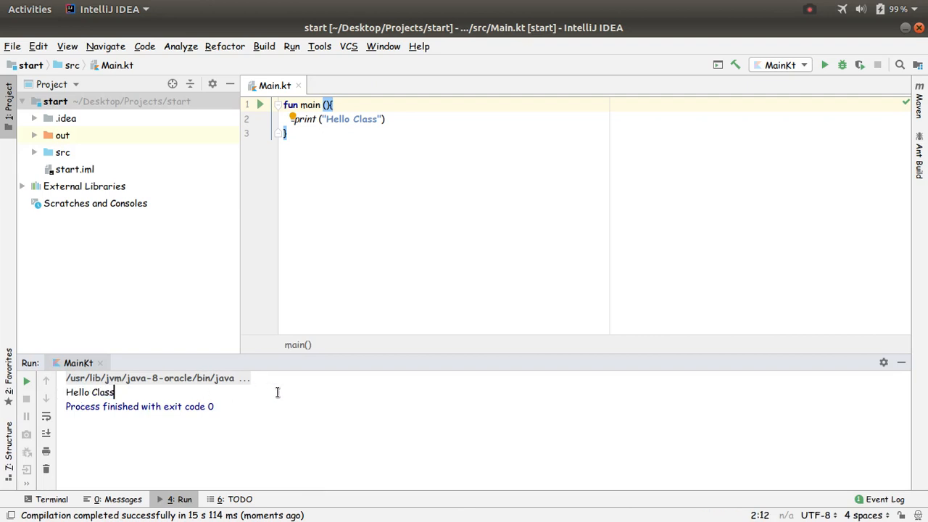
pyautogui.moveTo(351, 205)
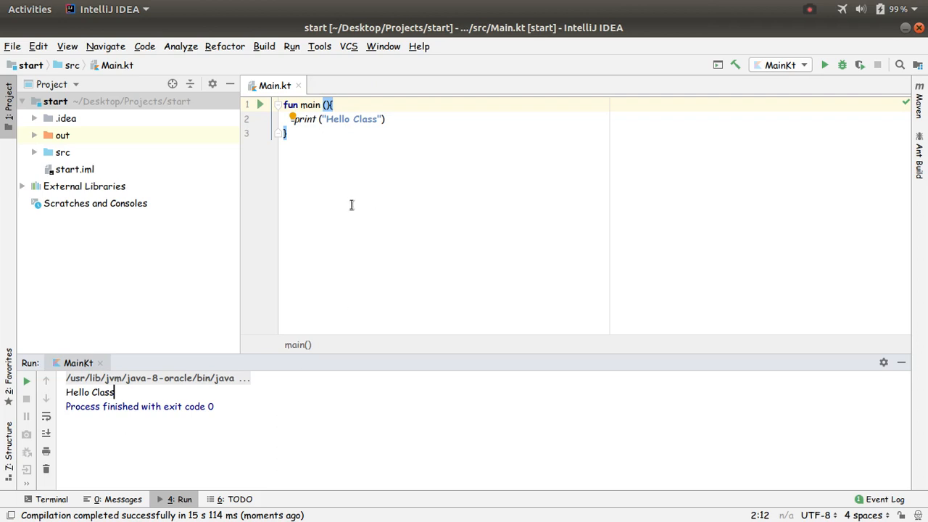
pyautogui.moveTo(442, 128)
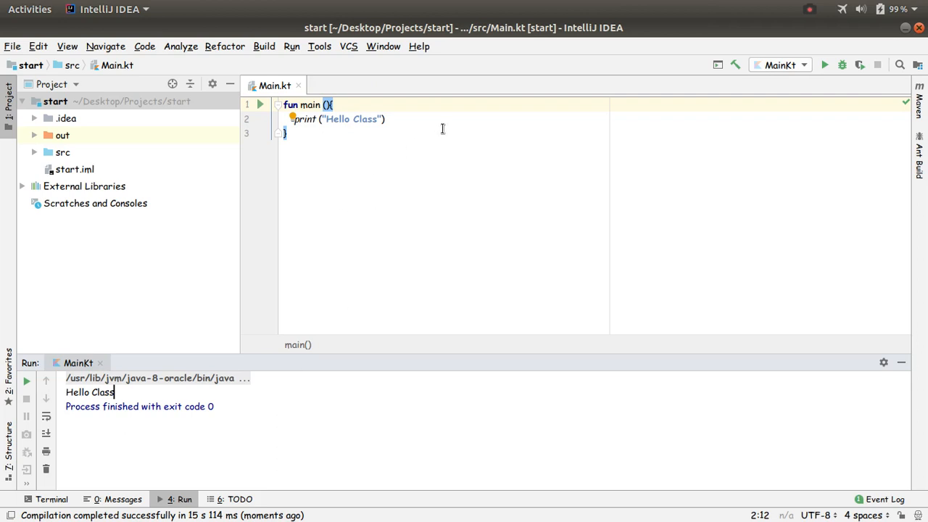
pyautogui.moveTo(452, 116)
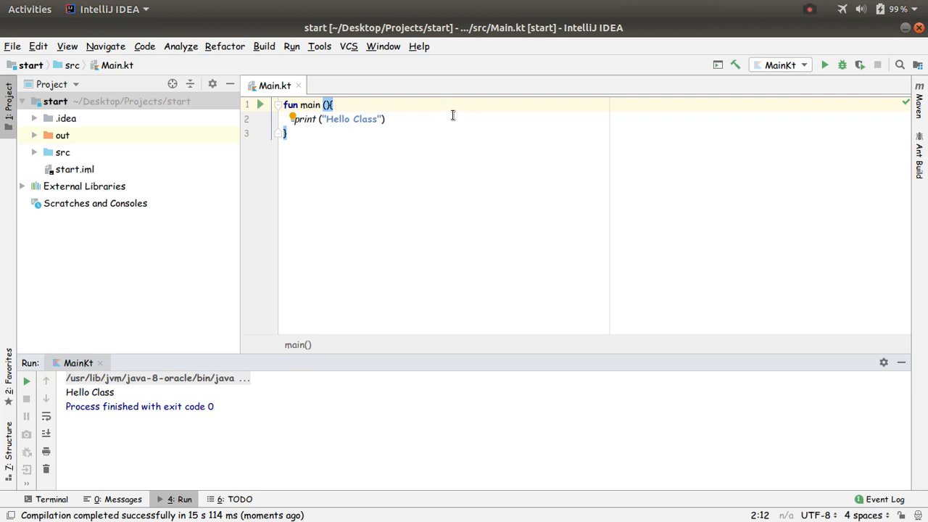
pyautogui.click(332, 105)
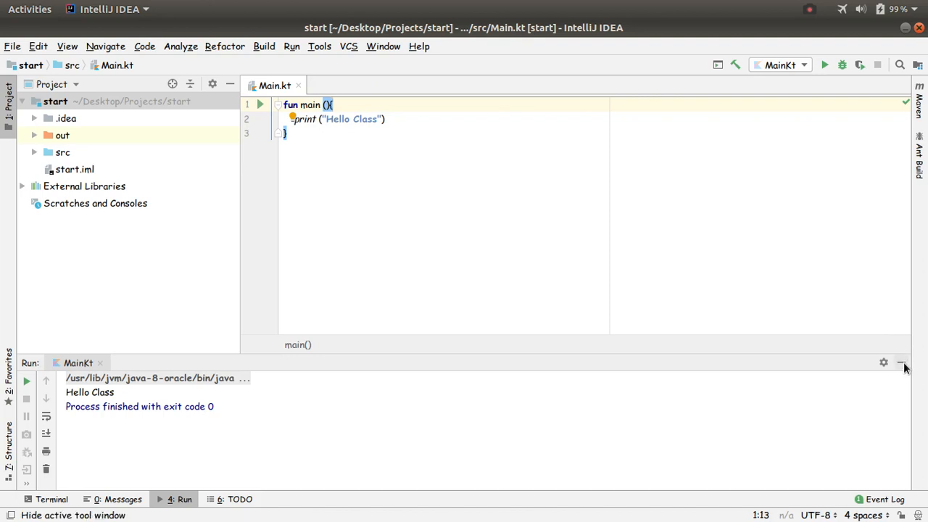
pyautogui.moveTo(903, 363)
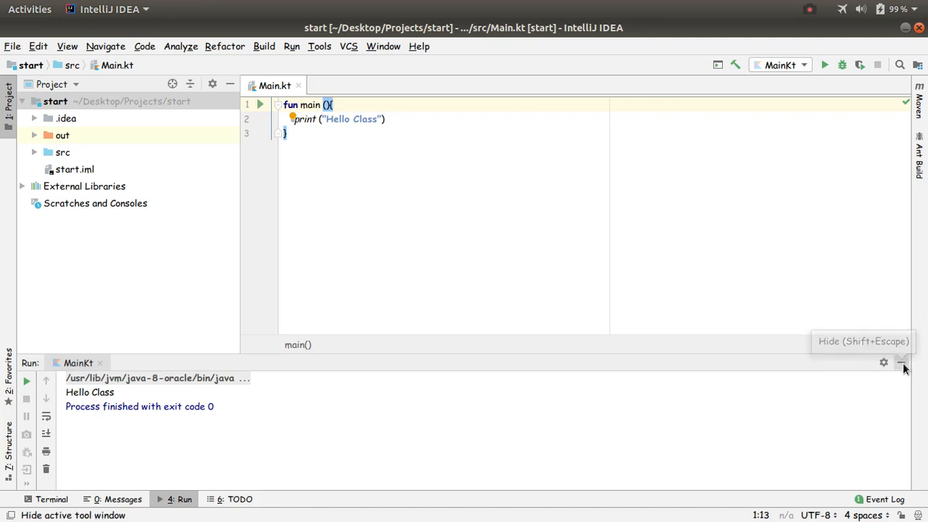
# Hide the Run tool window with its minus button, leaving only Main.kt visible.
pyautogui.click(903, 362)
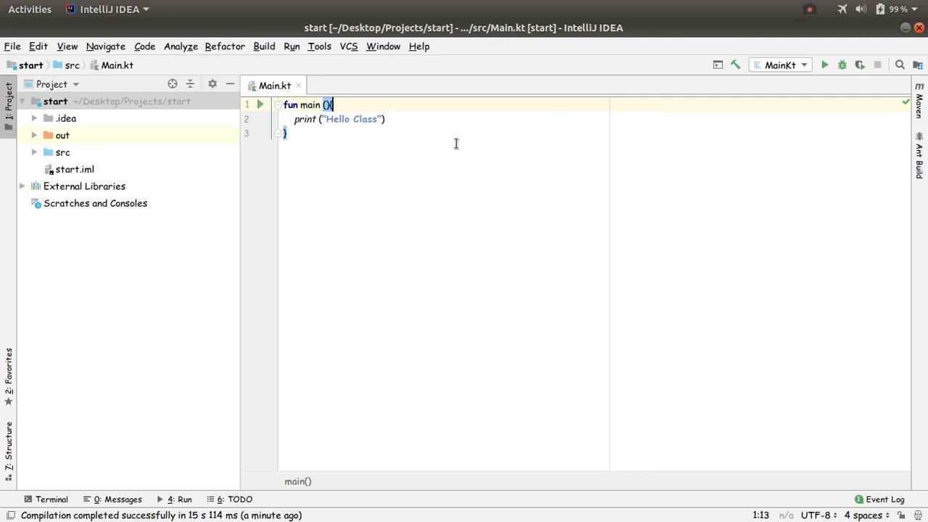
pyautogui.moveTo(493, 105)
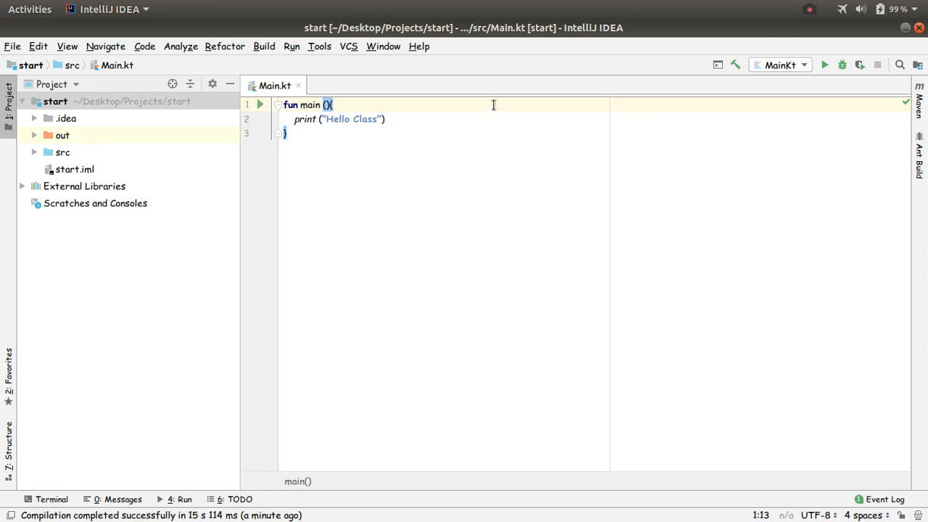
pyautogui.moveTo(396, 137)
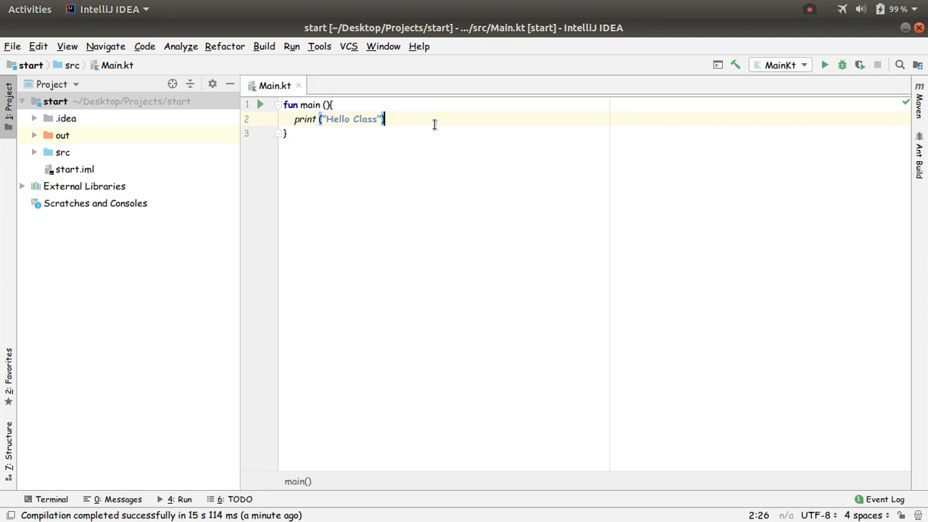
pyautogui.moveTo(370, 132)
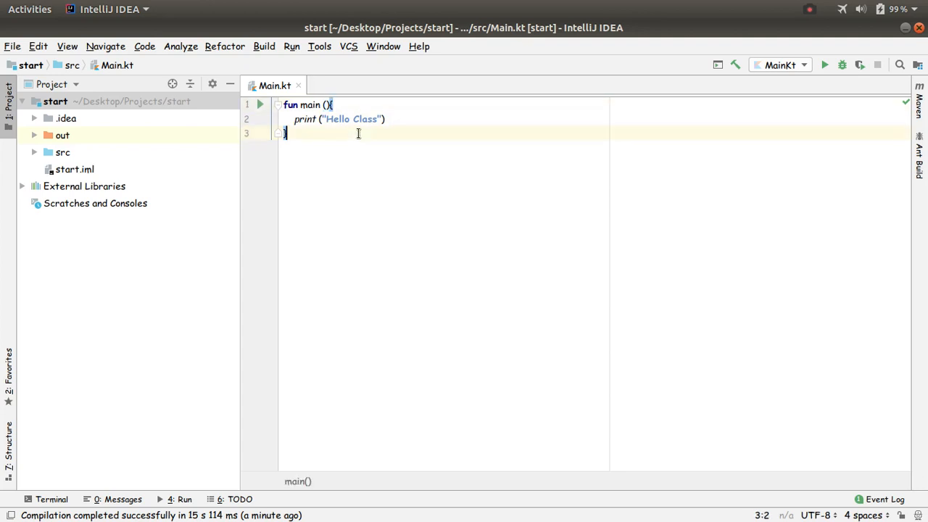
pyautogui.moveTo(414, 131)
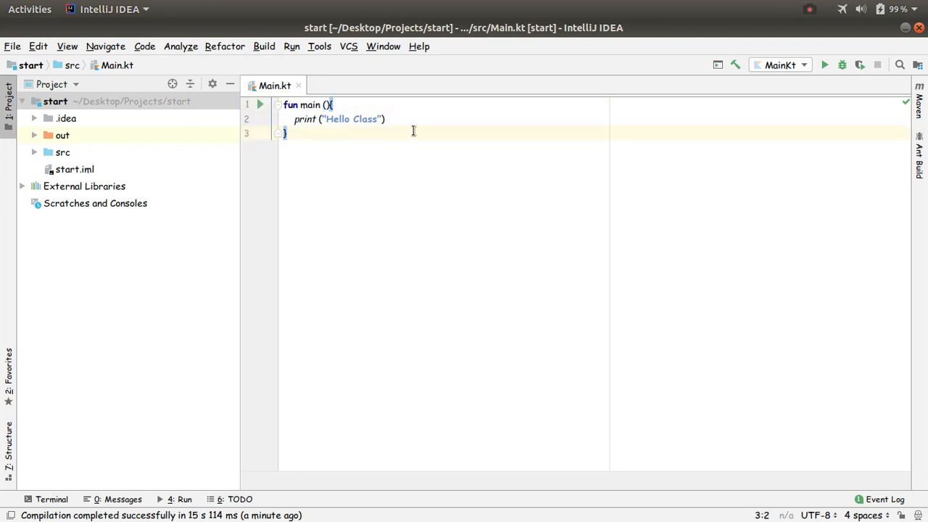